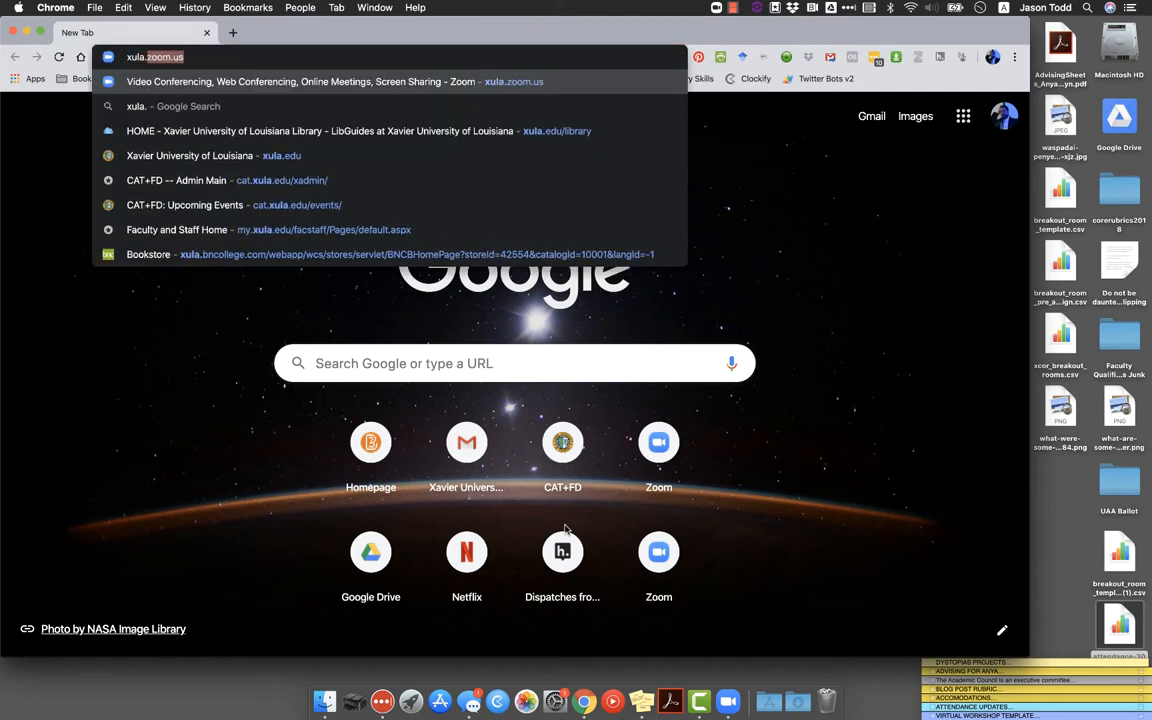
Step: Load xula.zoom.us in the Chrome address bar
type("/")
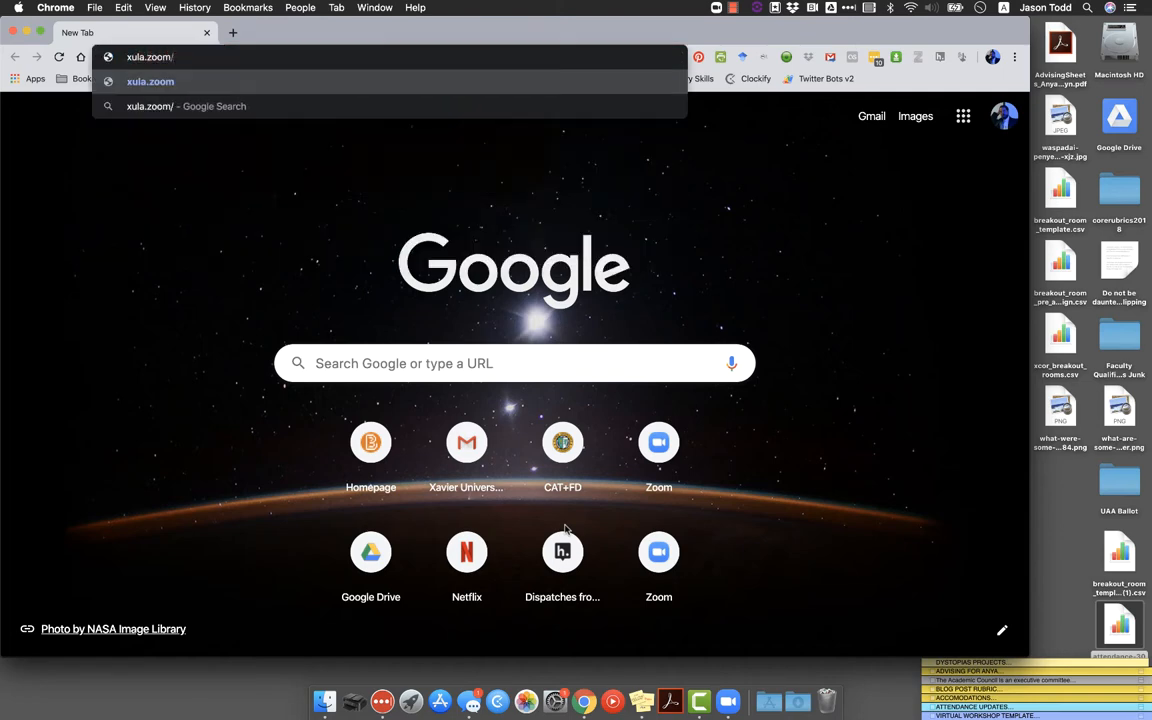
type(".us")
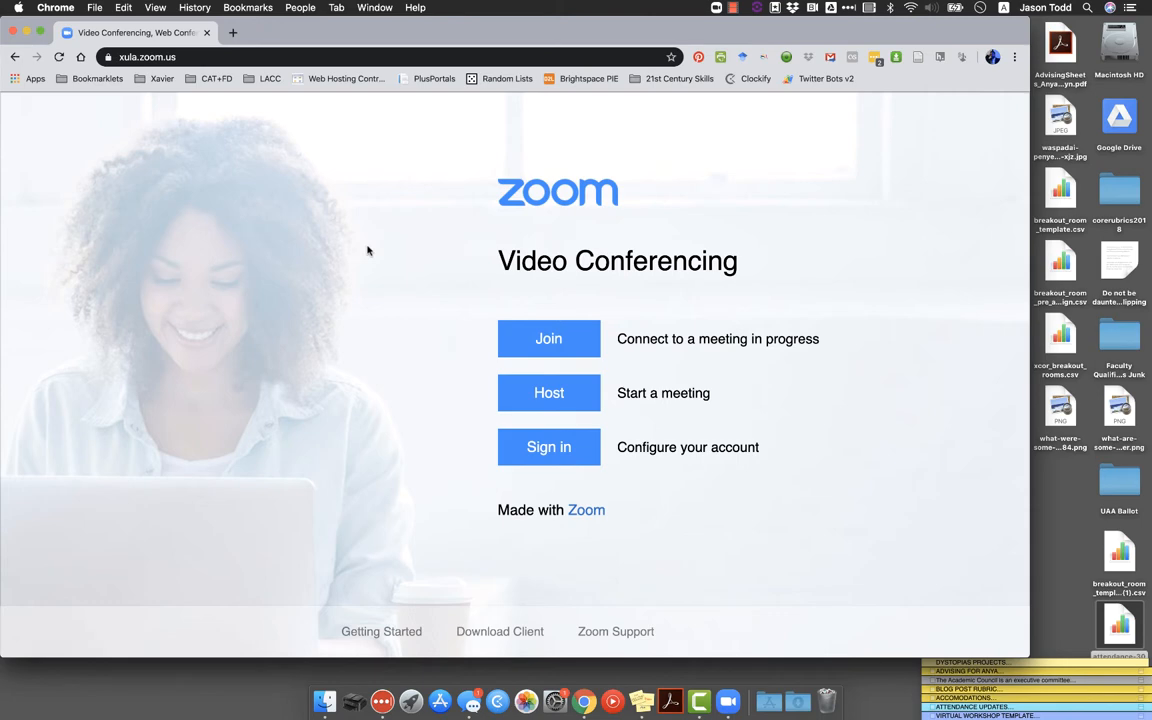
mouse_move(698, 402)
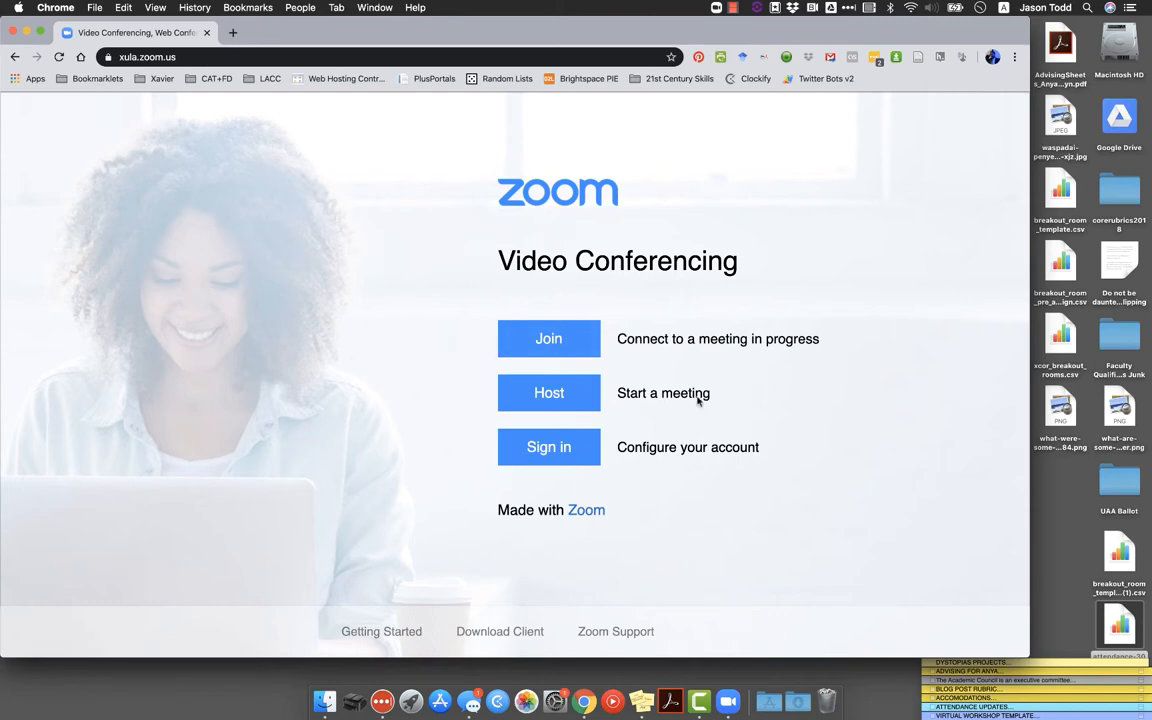
mouse_move(548, 447)
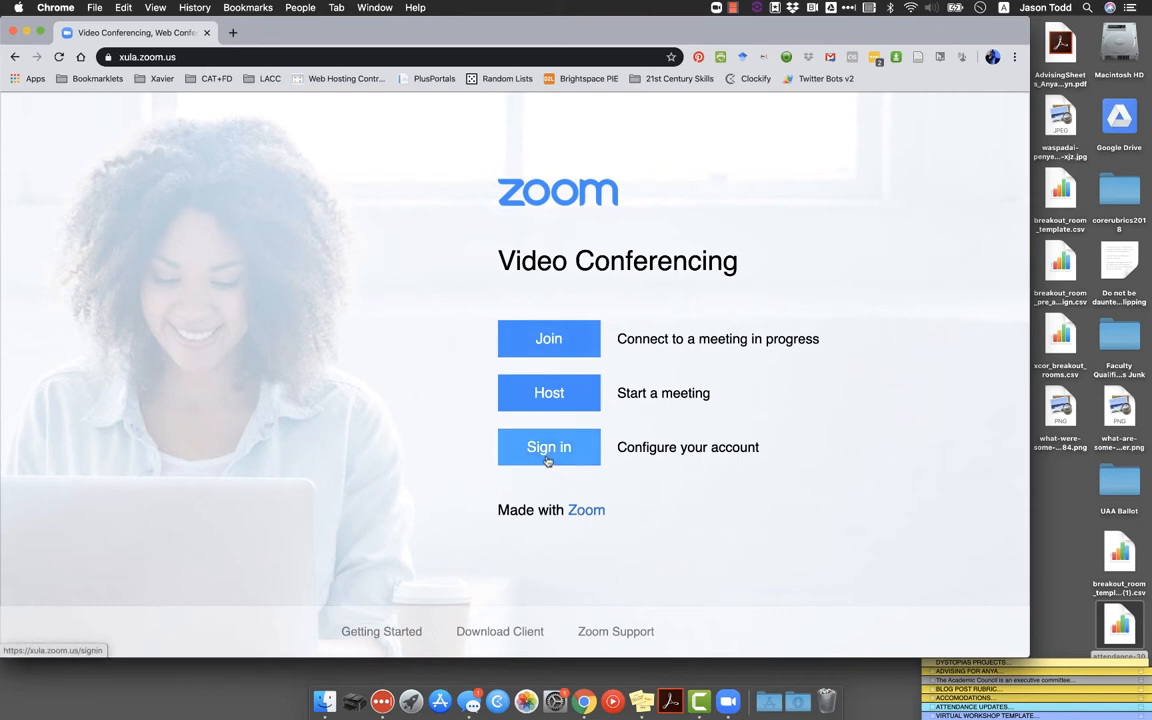
Step: Sign in from the Zoom landing page to reach My Meetings
left_click(548, 447)
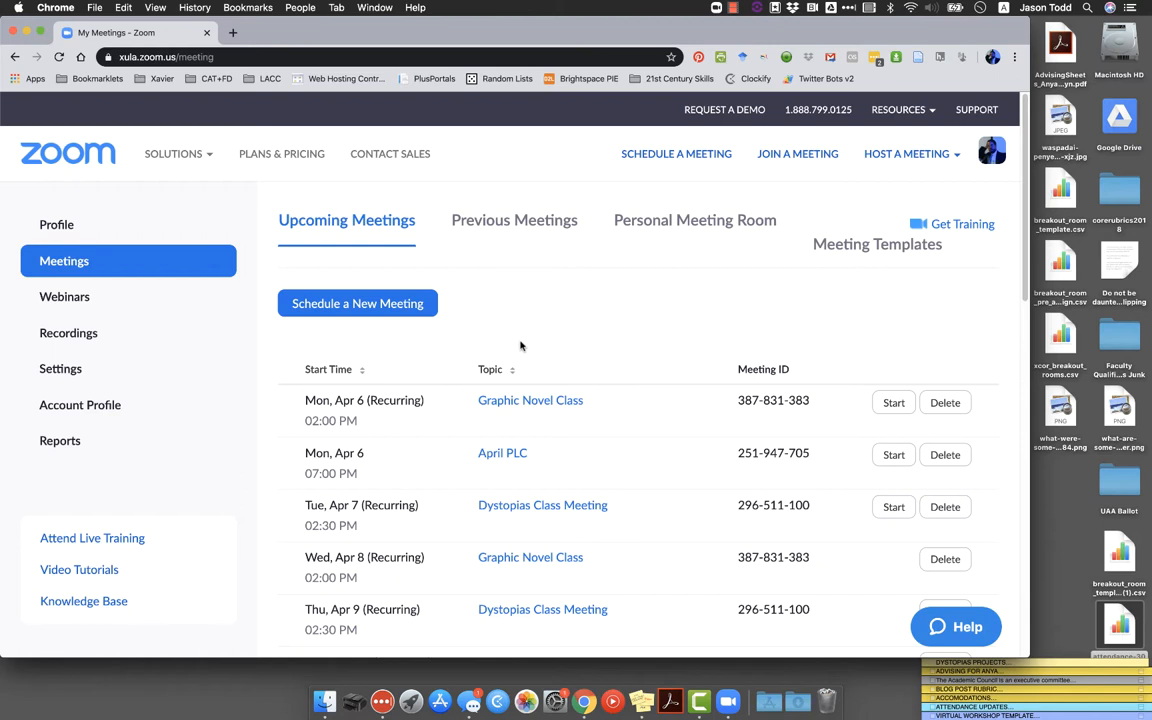
mouse_move(877, 244)
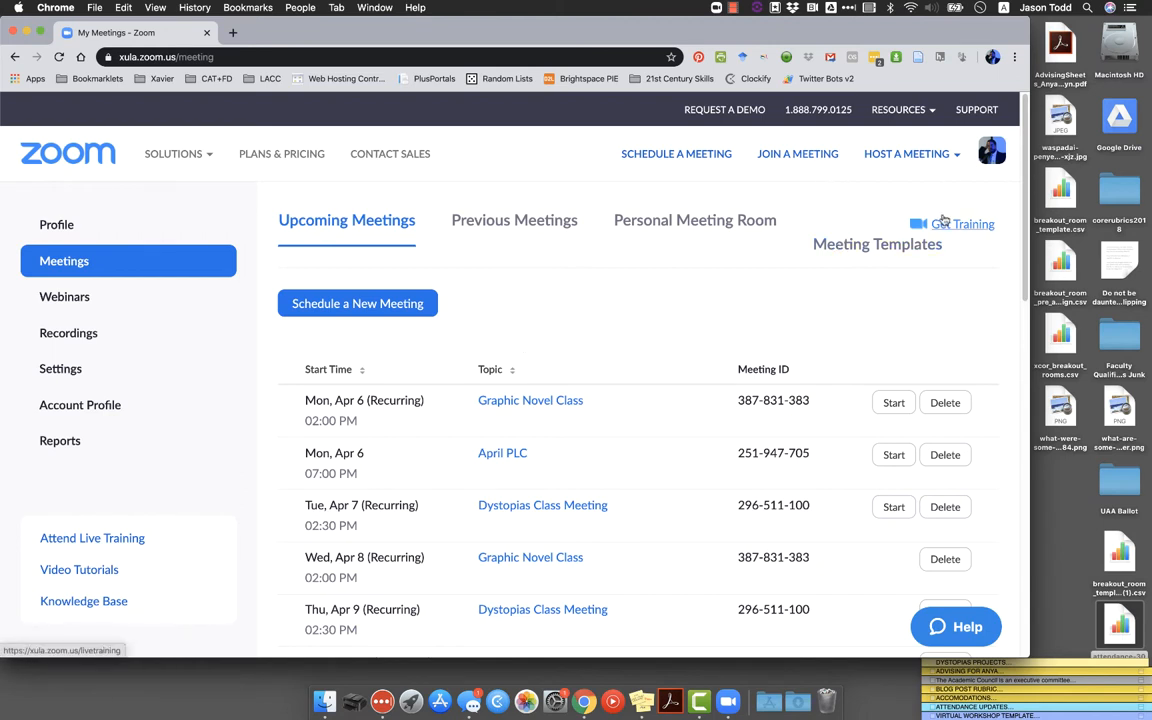
mouse_move(890, 207)
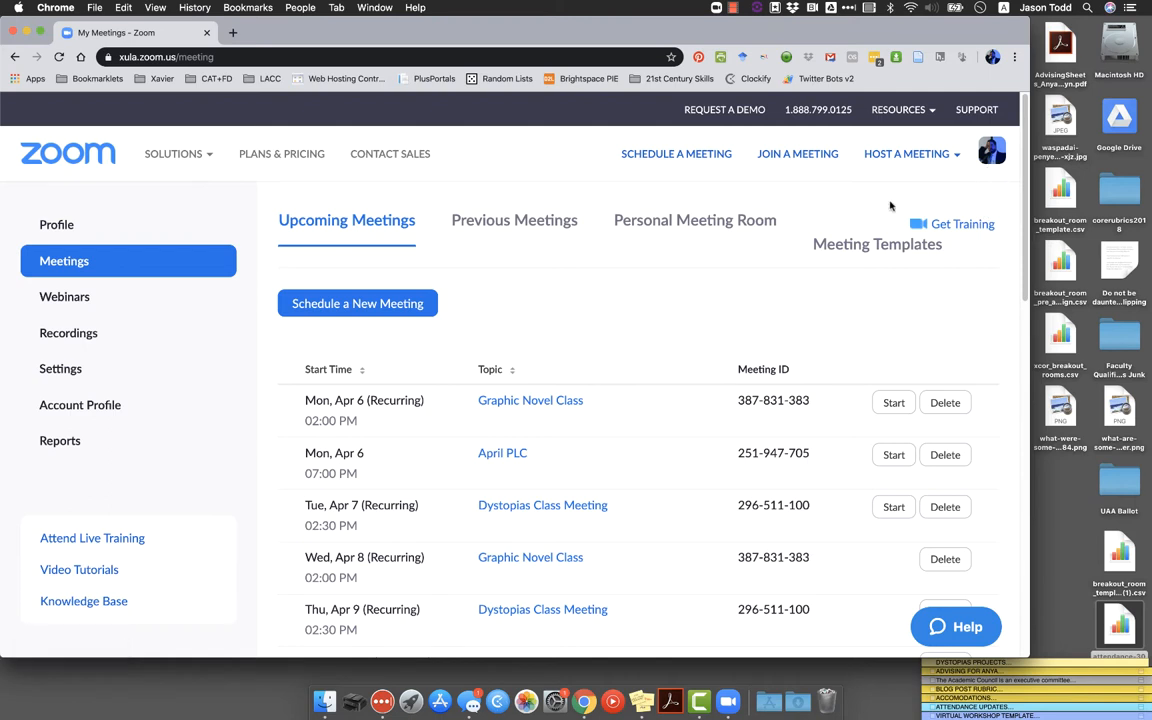
mouse_move(530, 400)
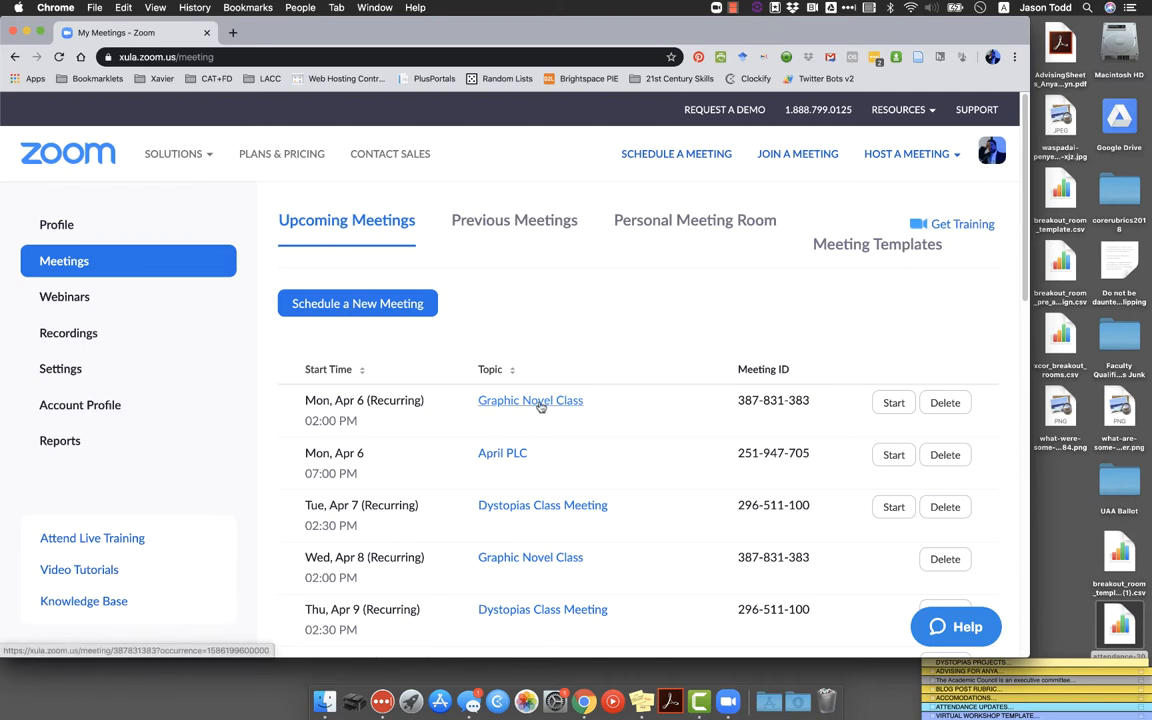
mouse_move(629, 360)
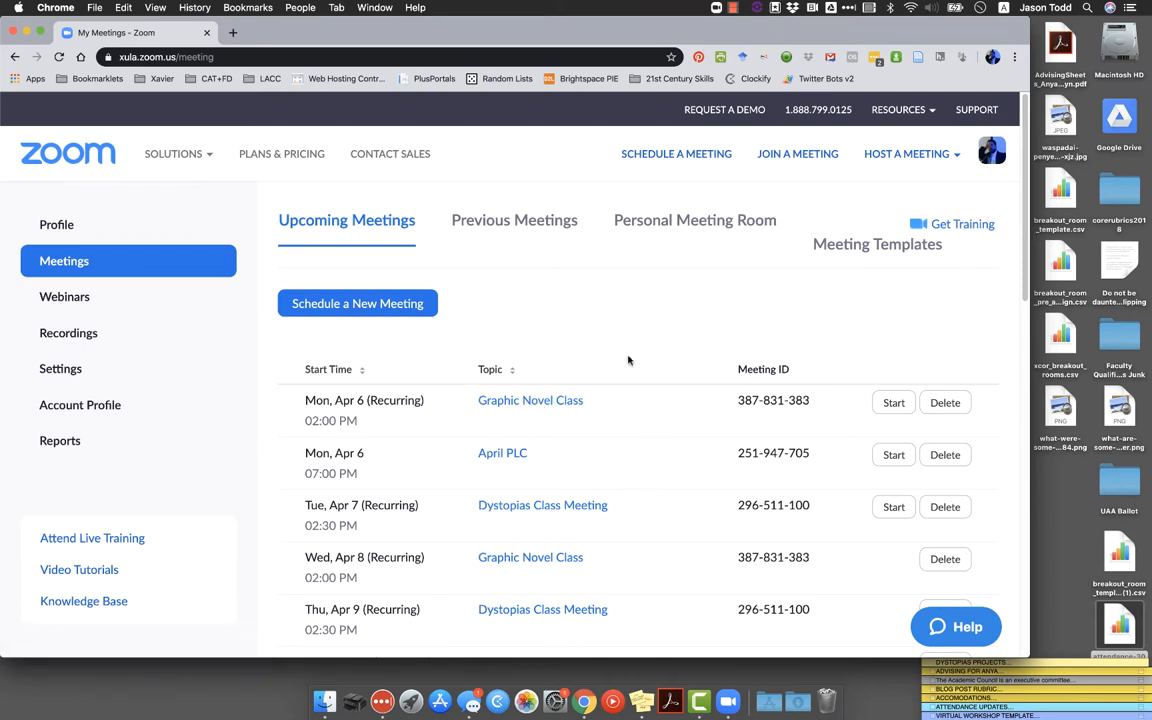
mouse_move(658, 396)
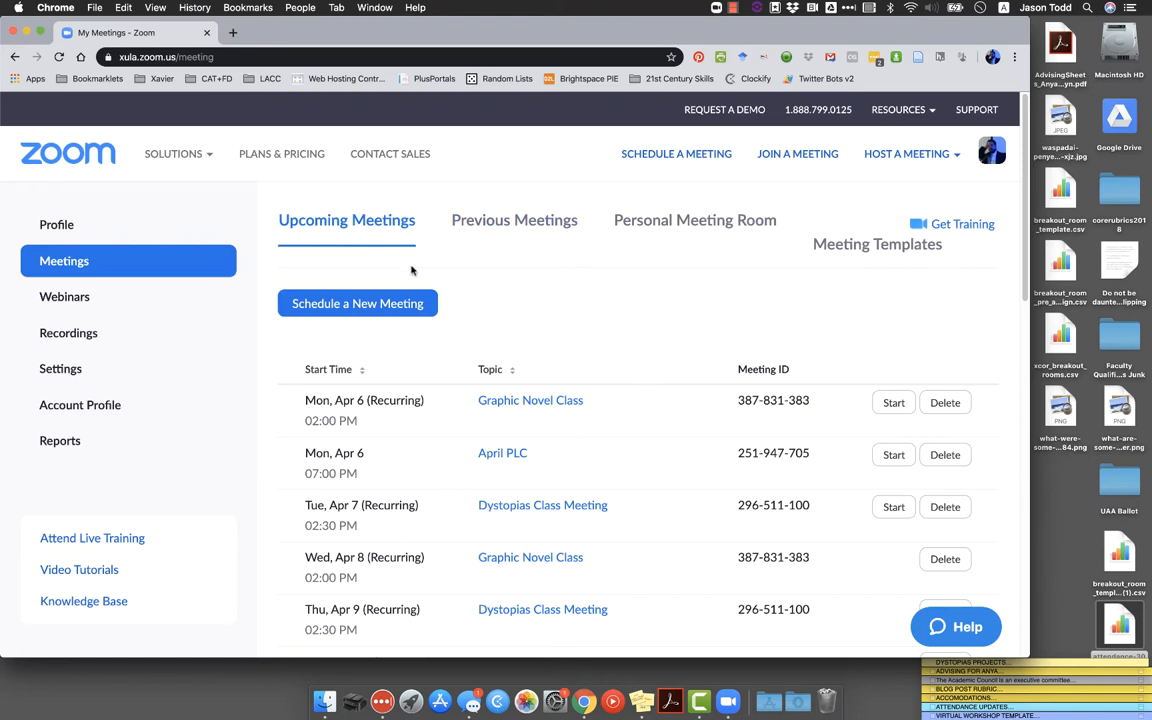
mouse_move(64, 297)
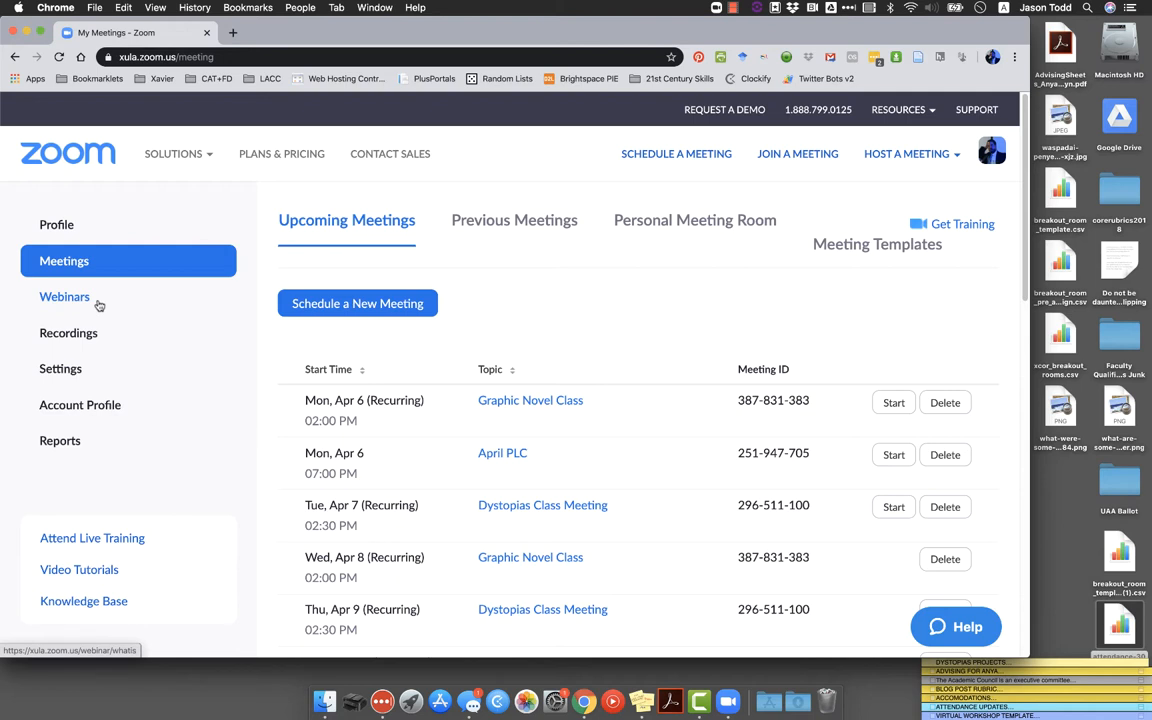
mouse_move(150, 368)
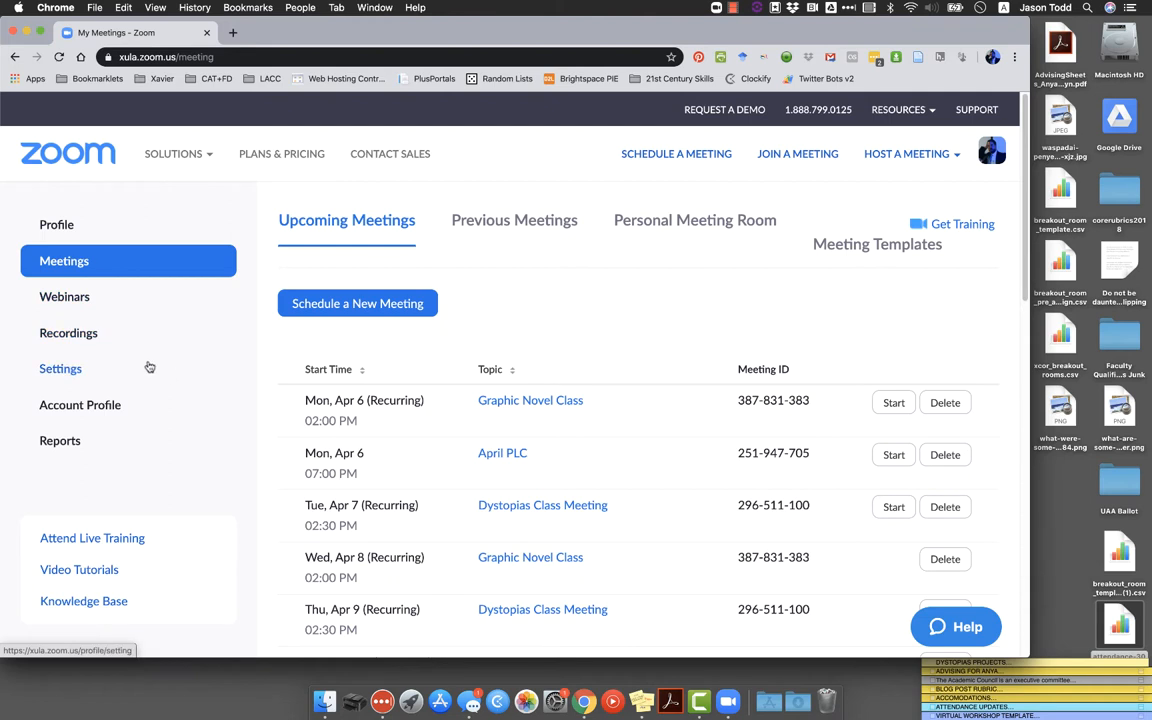
mouse_move(502, 341)
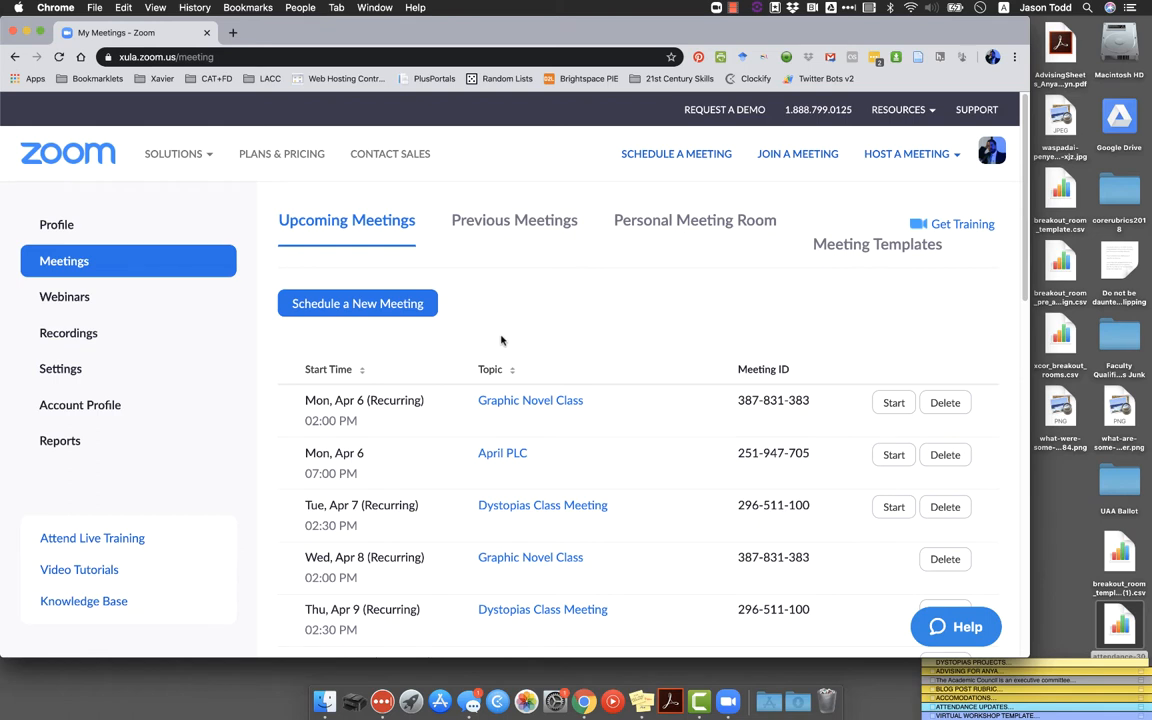
mouse_move(360, 355)
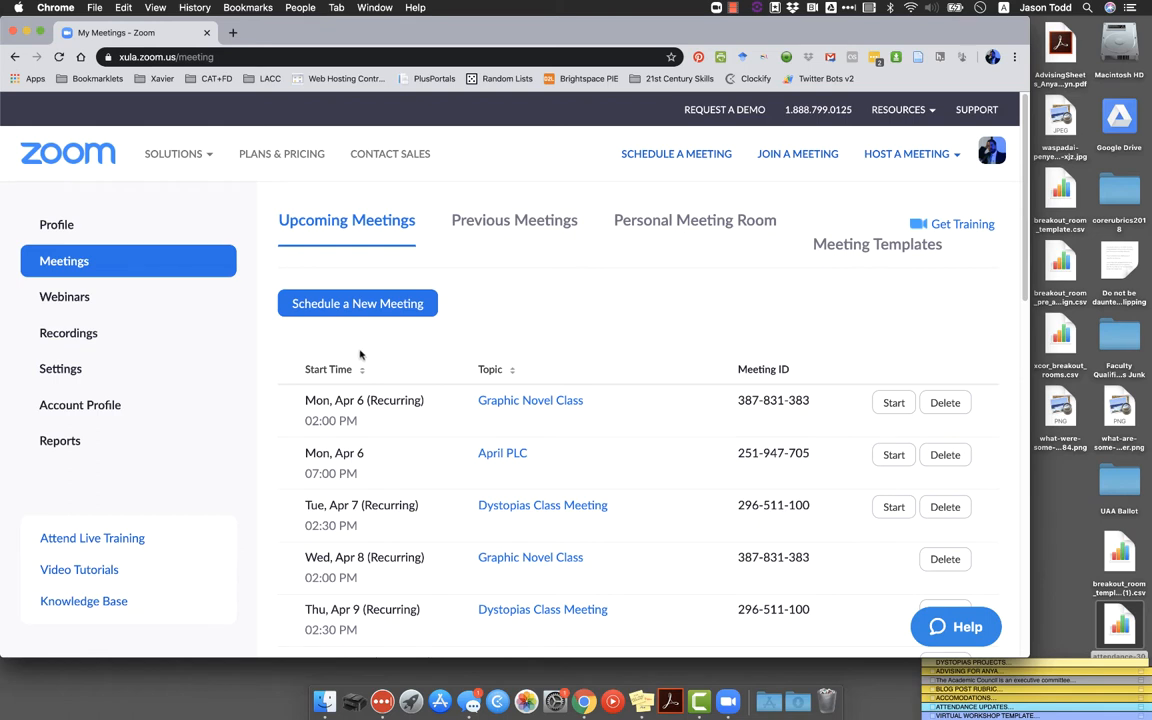
mouse_move(60, 368)
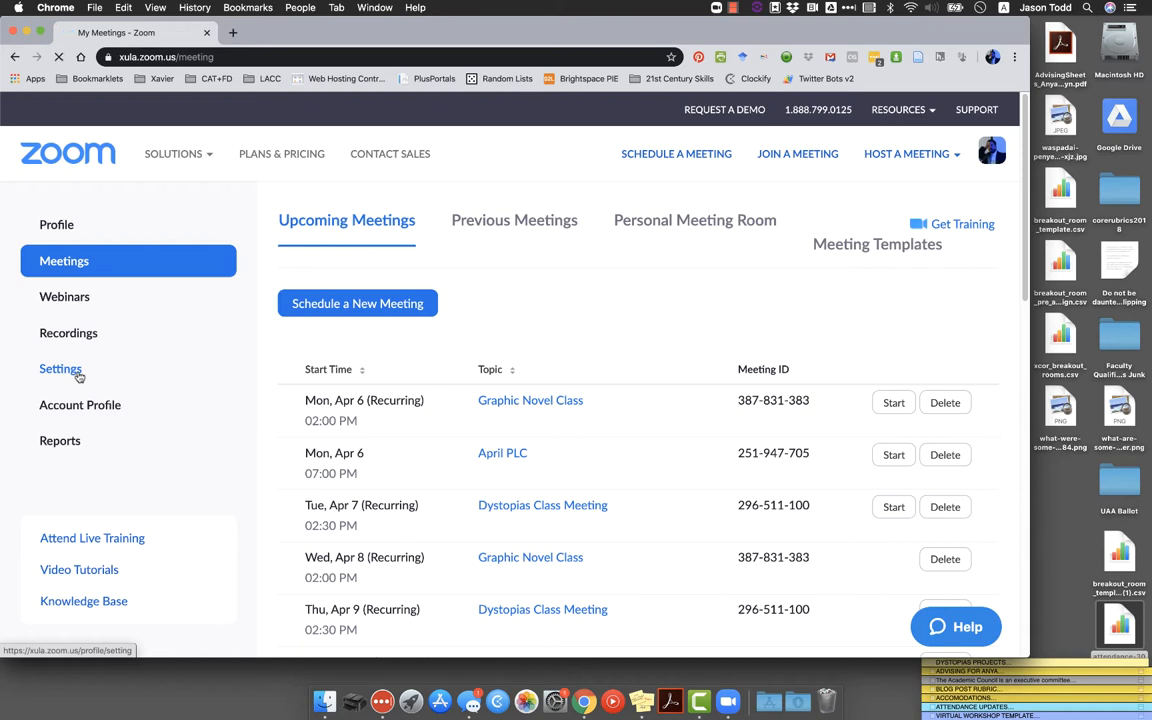
Step: Open Settings and scroll to the In Meeting (Advanced) Breakout room option
left_click(60, 368)
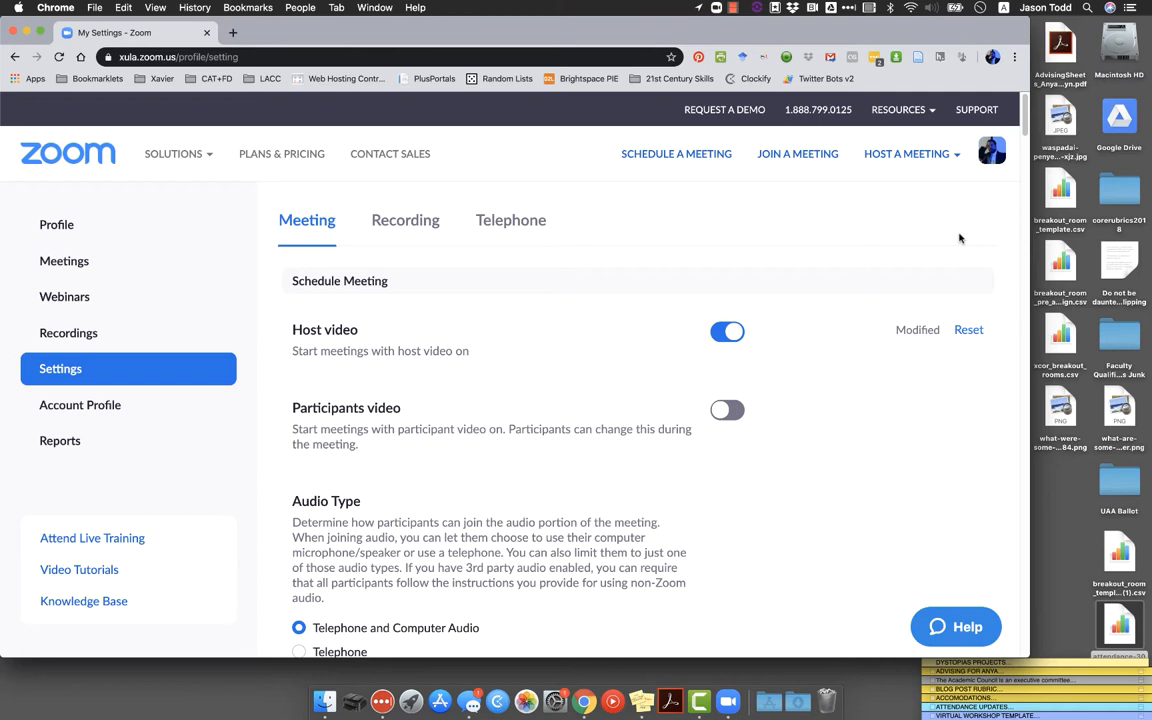
mouse_move(984, 222)
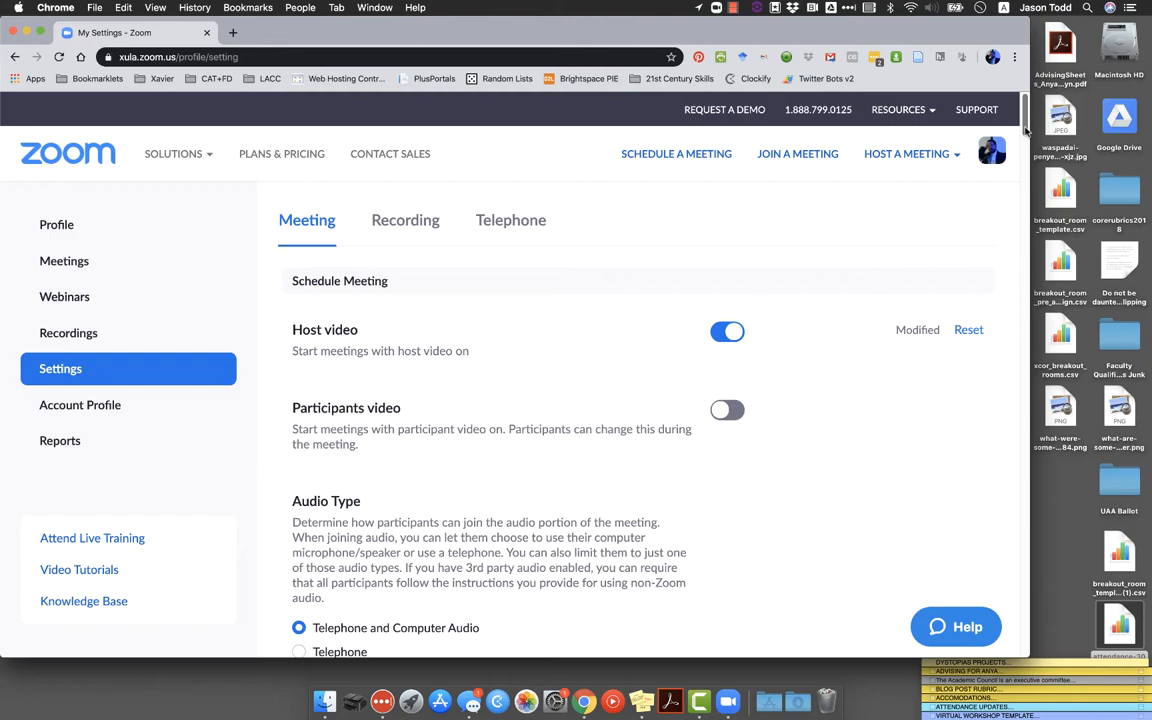
scroll("down", 3)
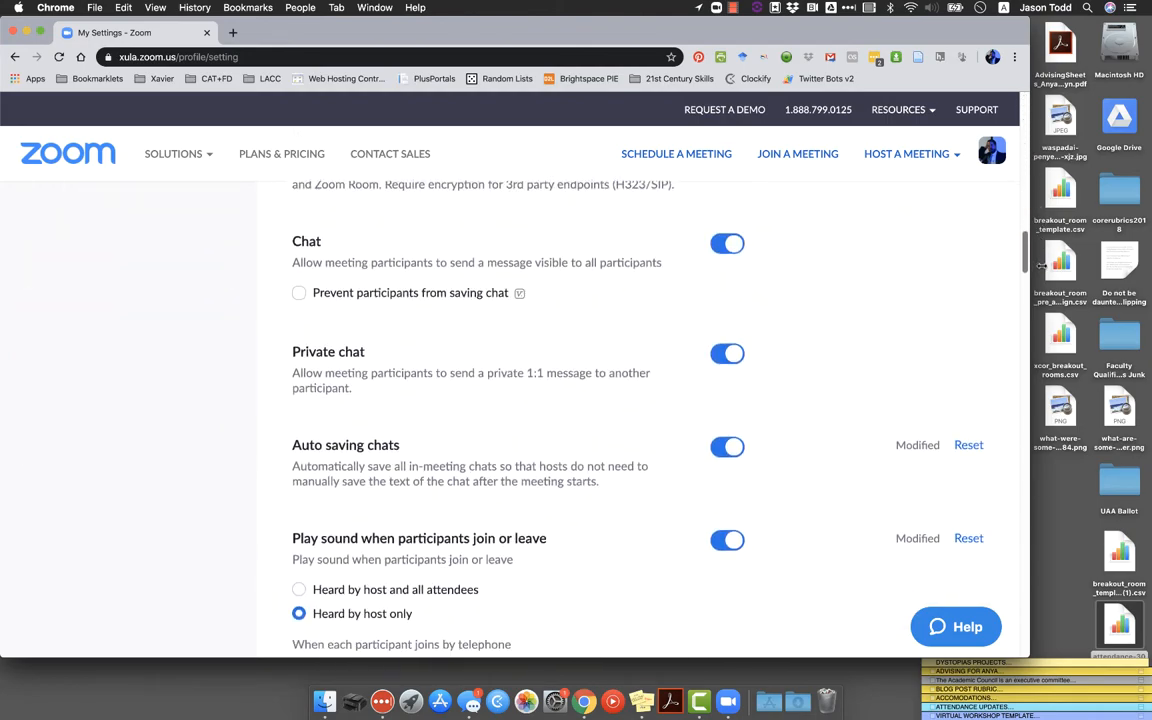
scroll("down", 3)
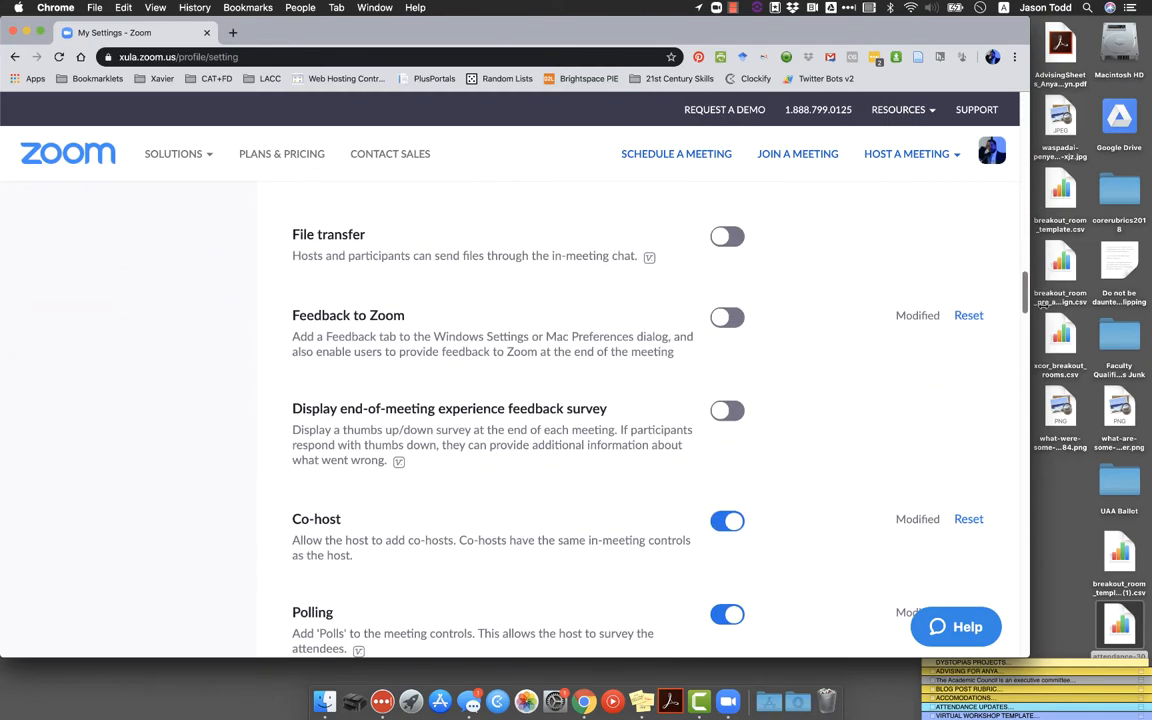
scroll("down", 3)
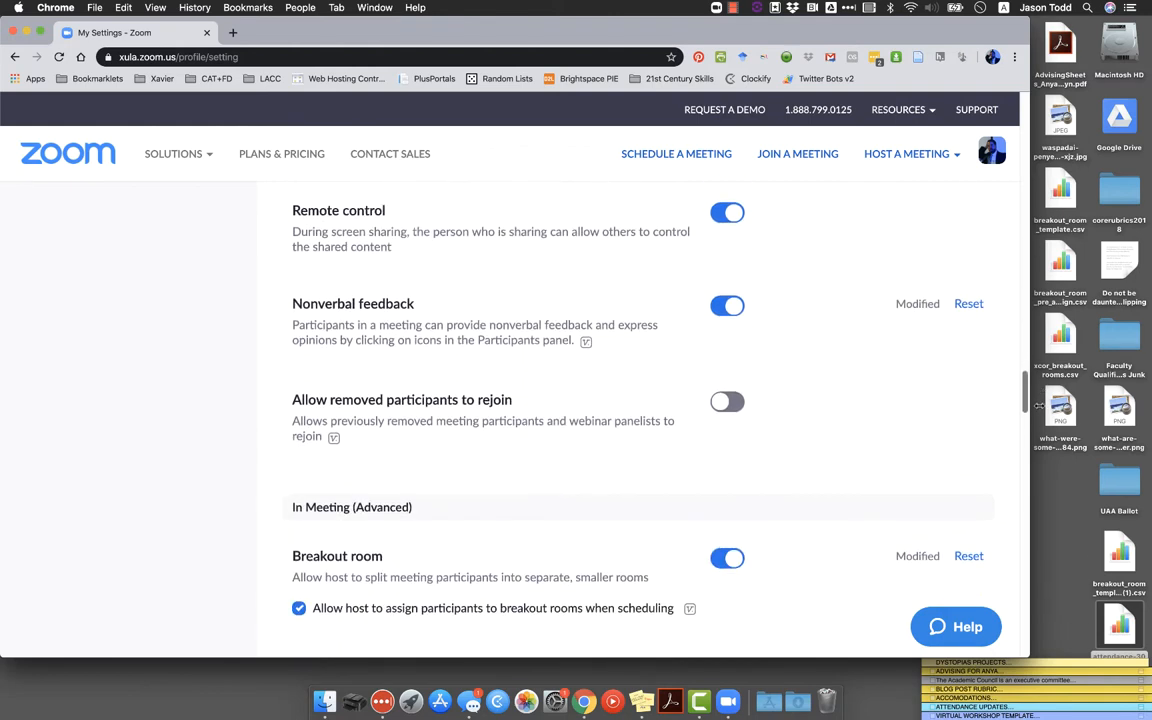
scroll("down", 3)
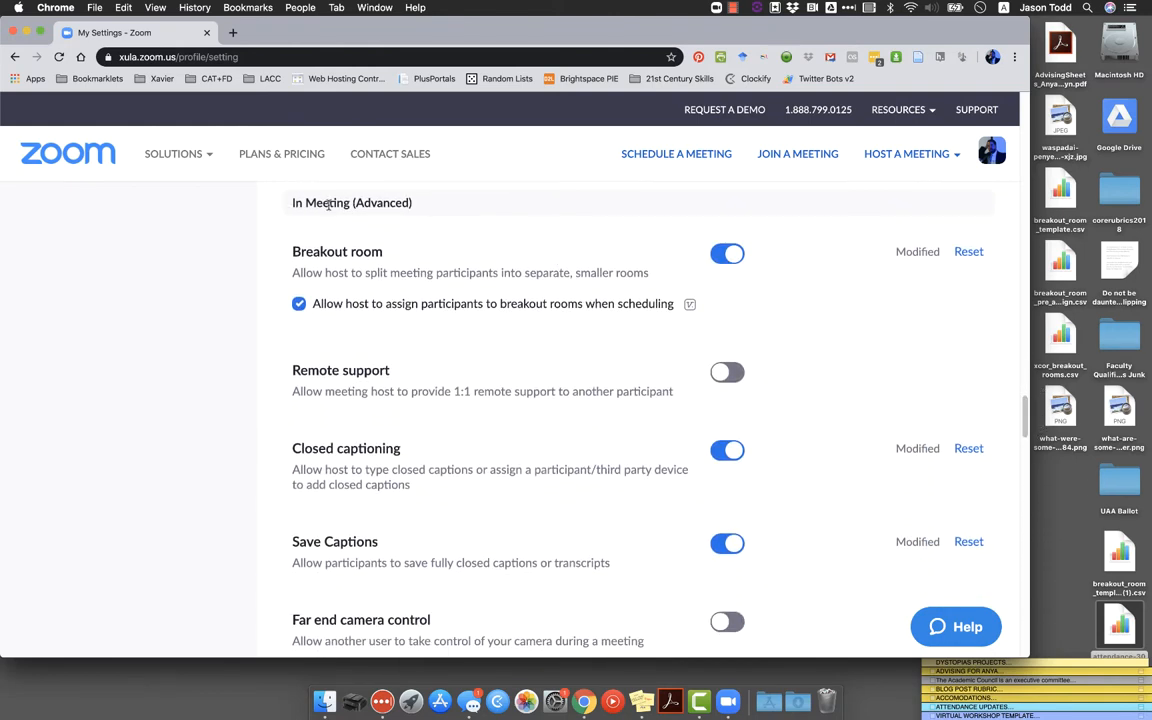
mouse_move(373, 239)
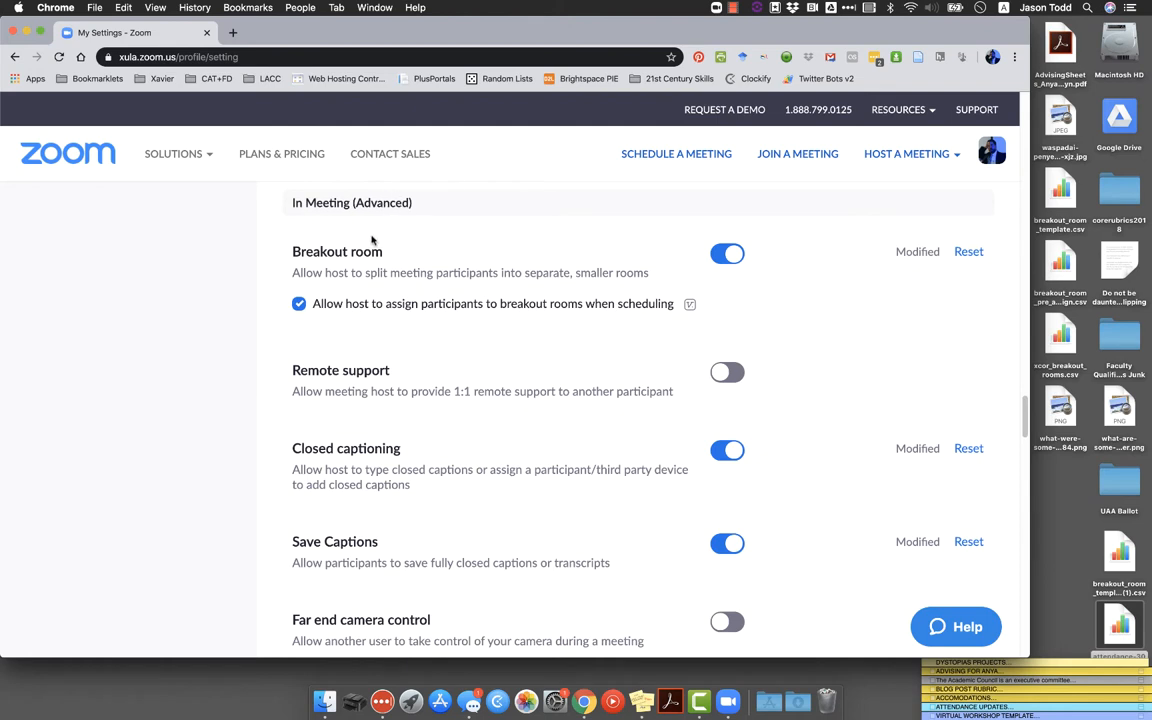
mouse_move(358, 222)
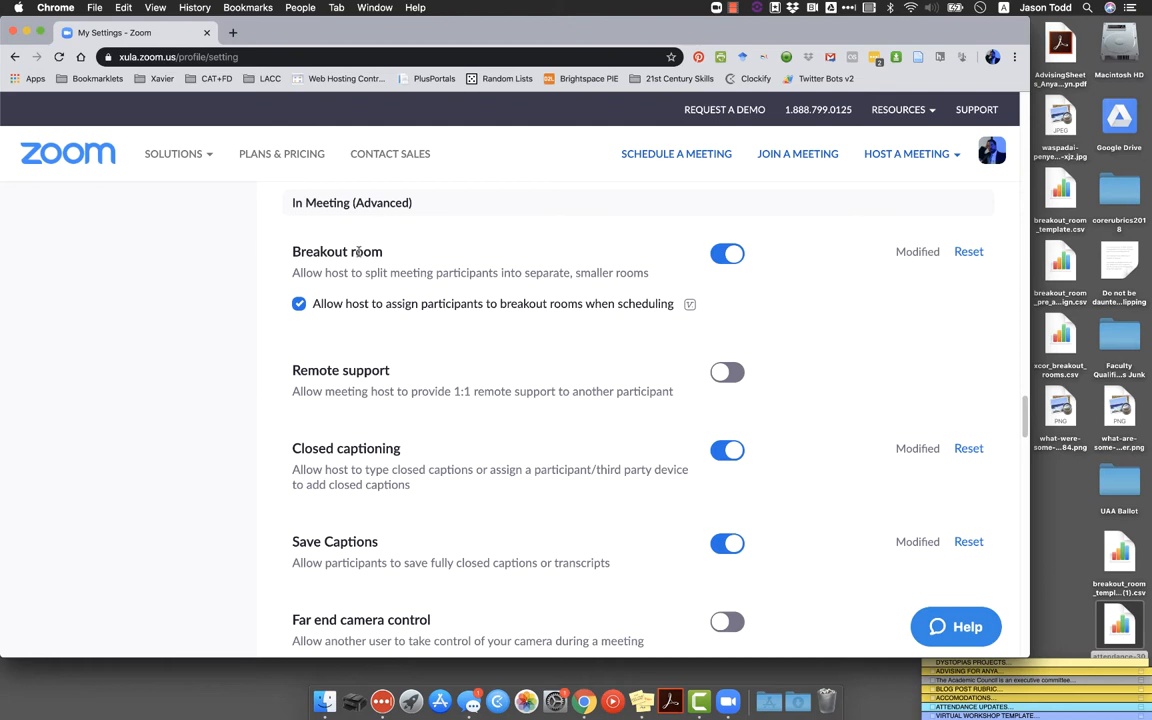
mouse_move(596, 266)
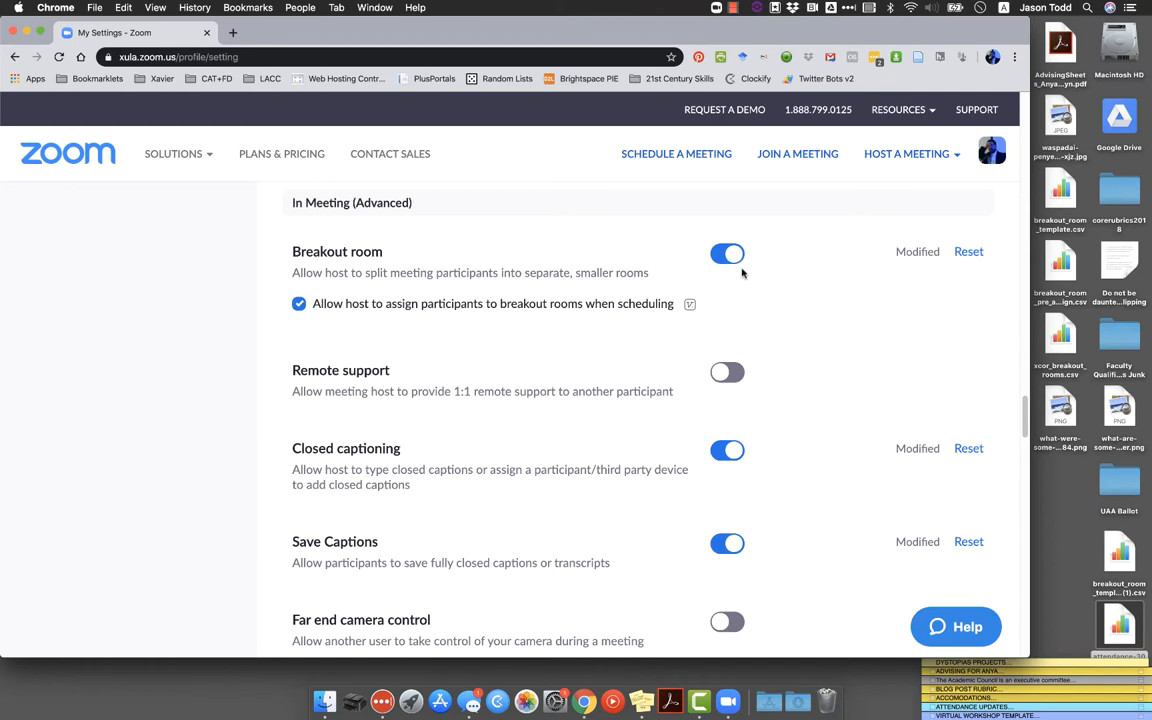
mouse_move(728, 262)
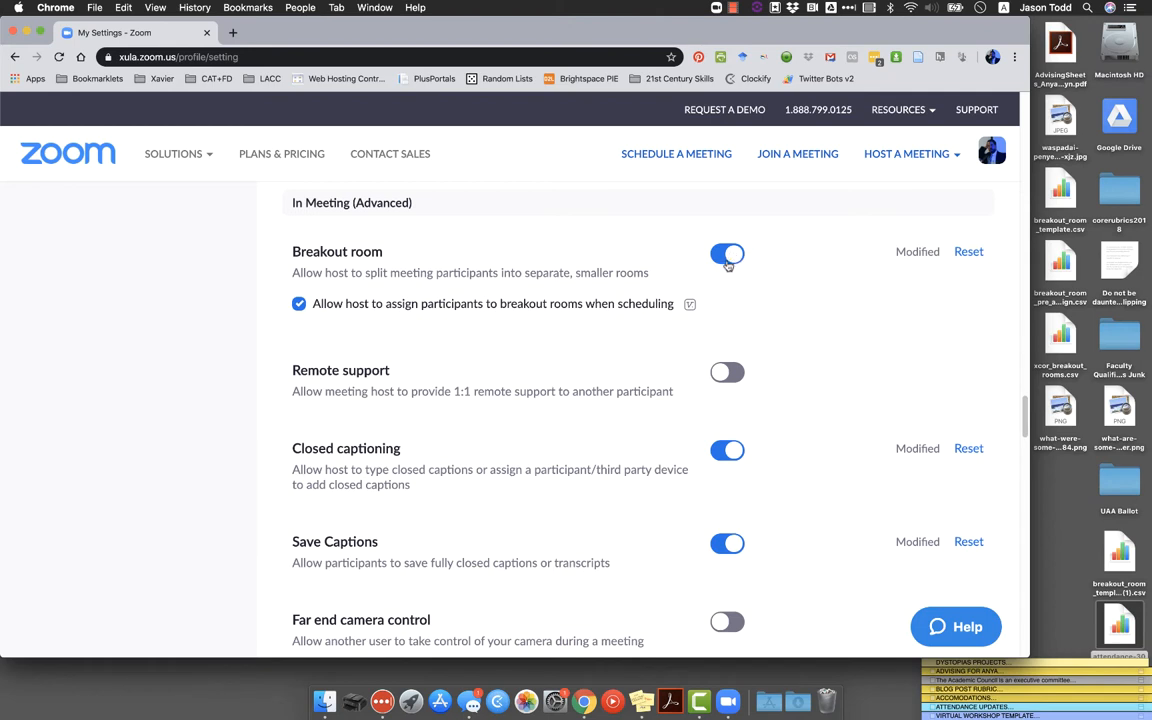
mouse_move(435, 267)
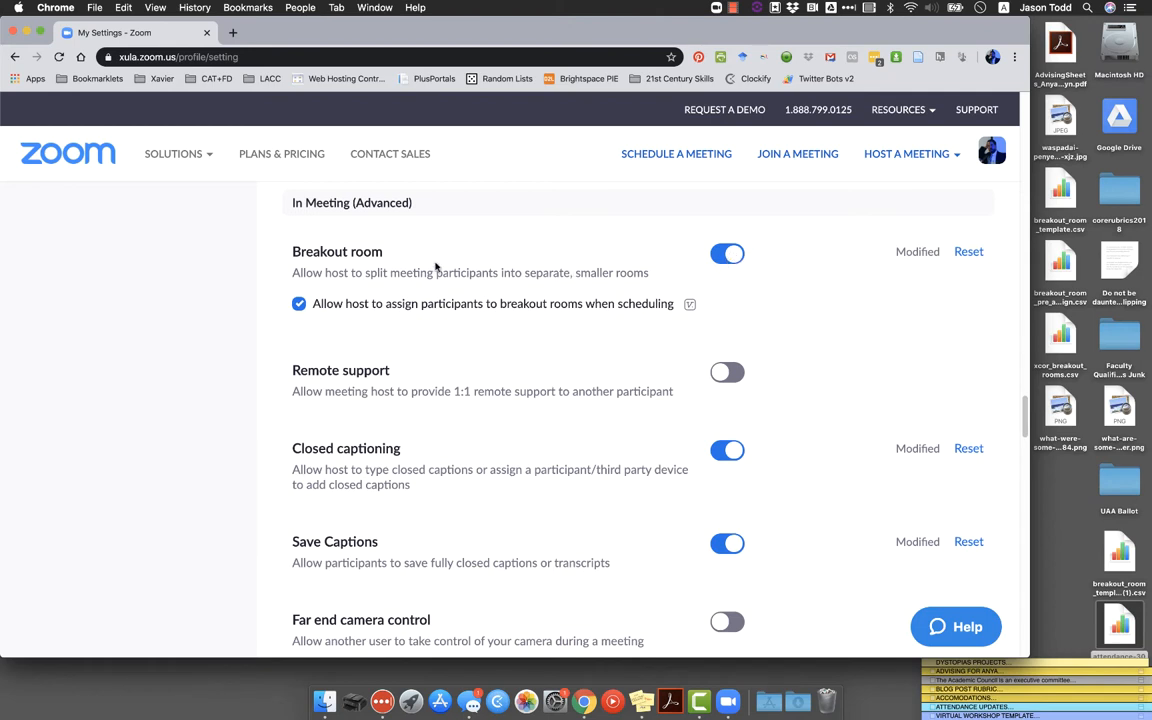
mouse_move(281, 292)
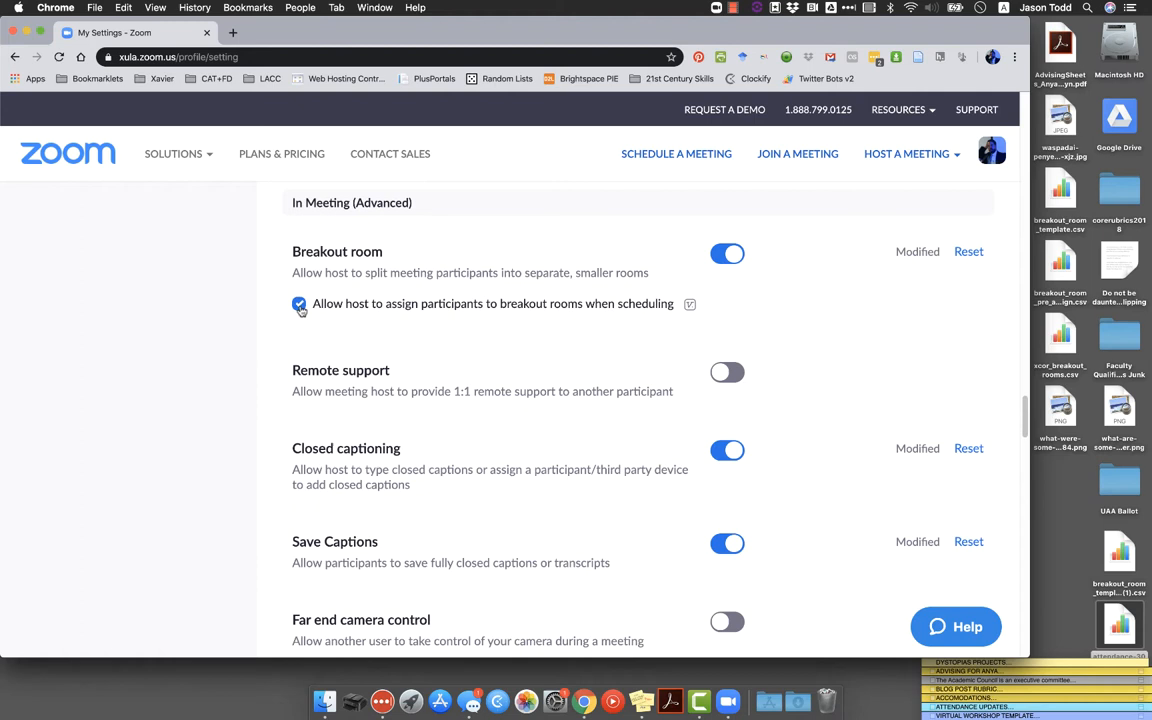
left_click(299, 304)
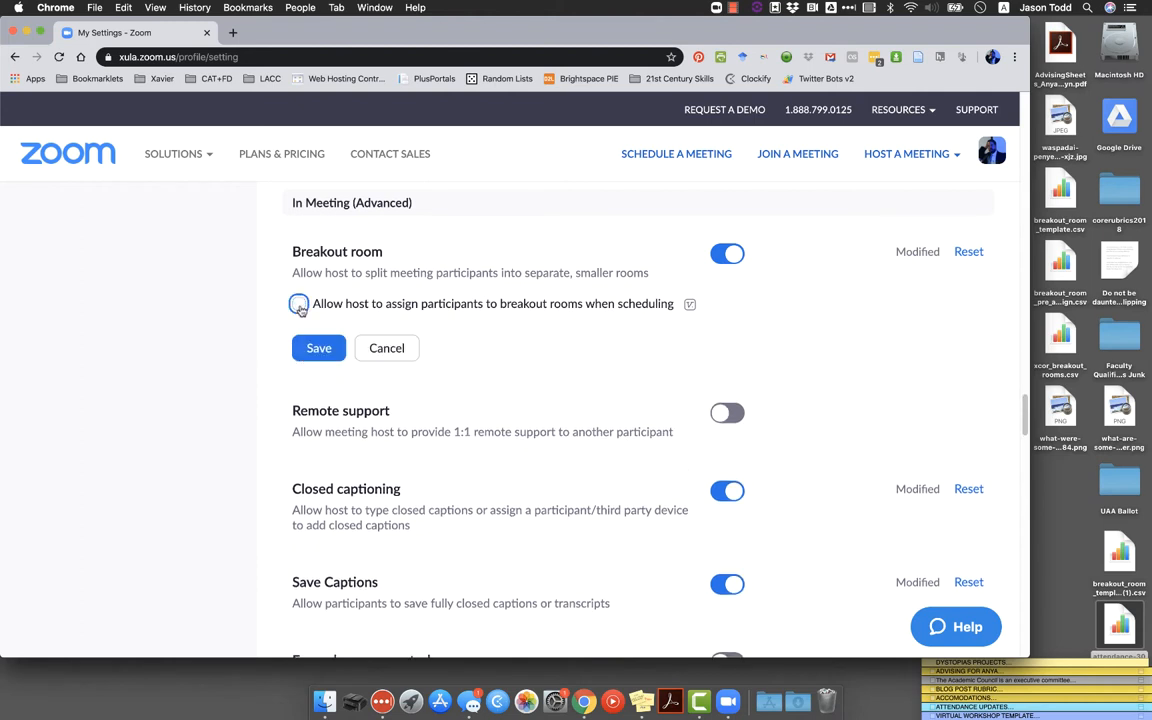
left_click(298, 303)
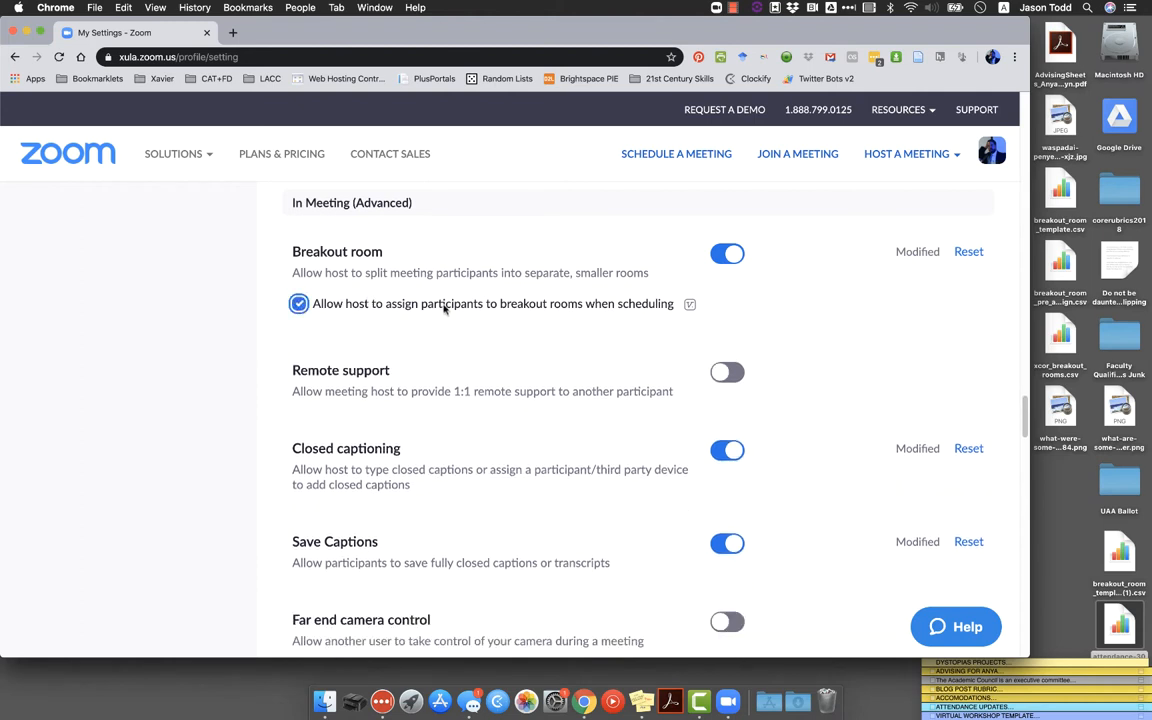
mouse_move(410, 308)
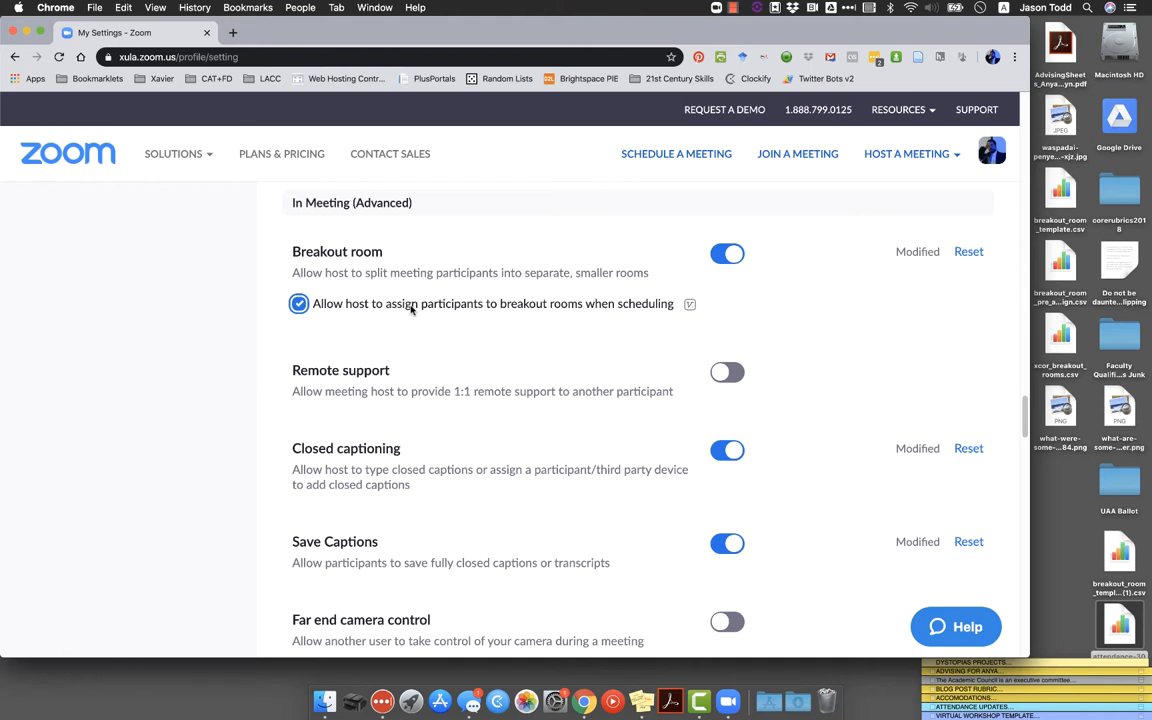
mouse_move(359, 329)
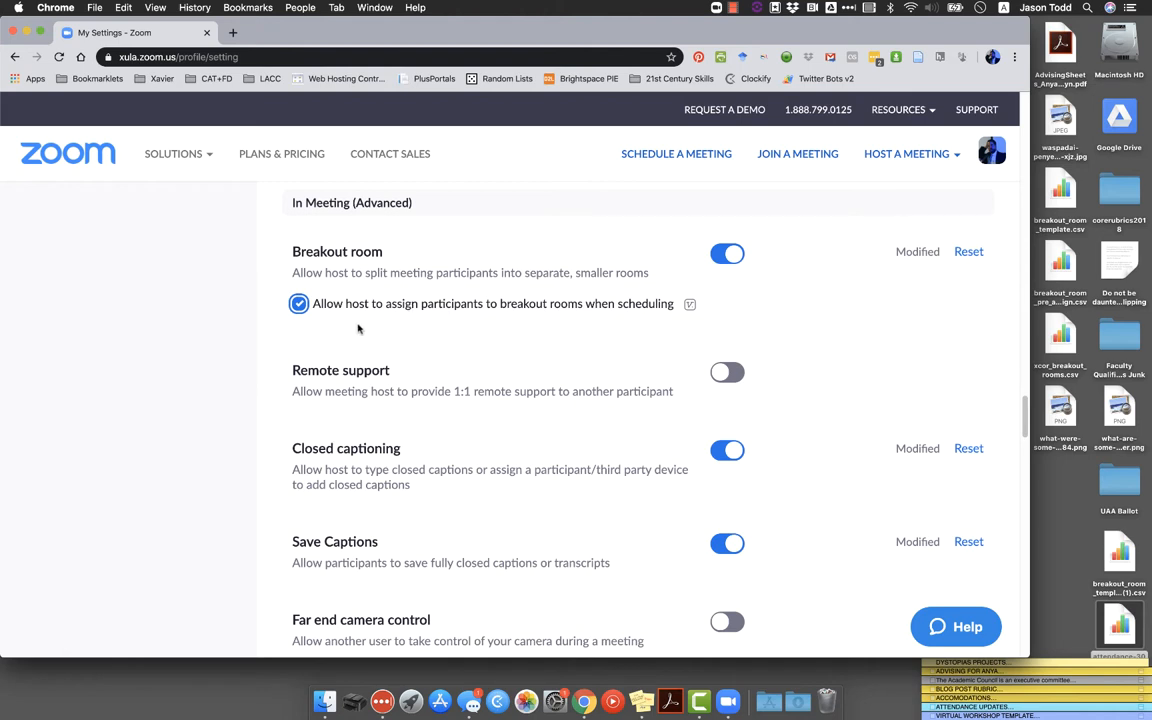
mouse_move(403, 343)
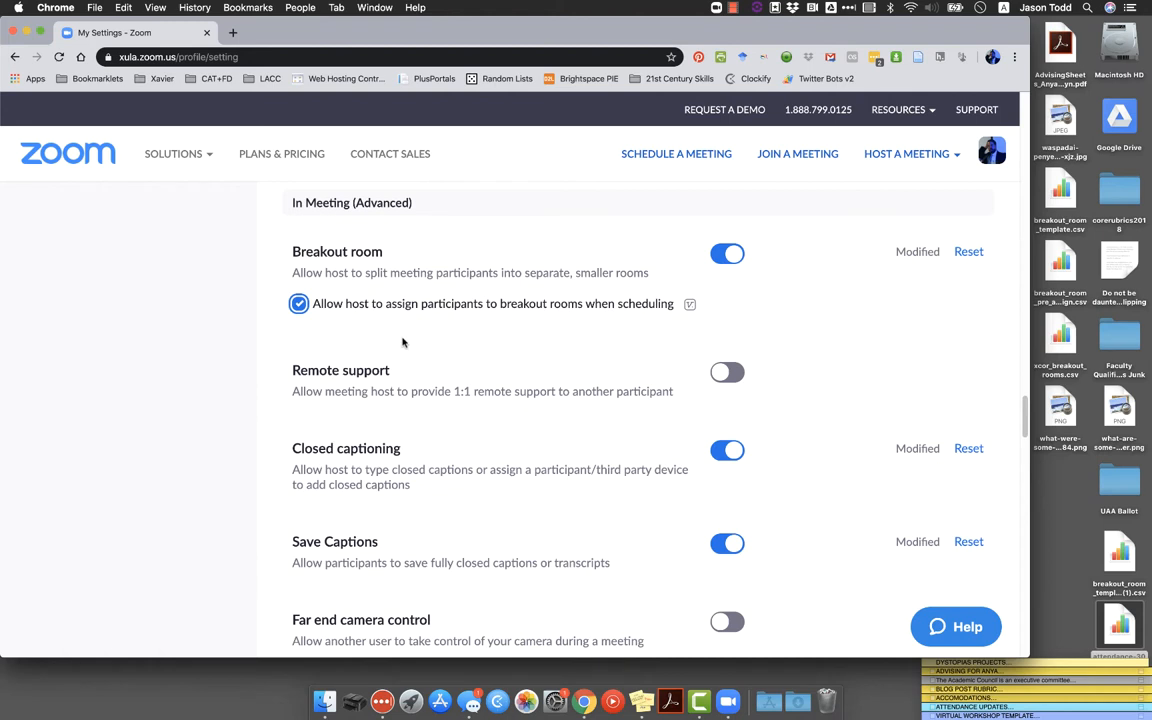
mouse_move(451, 345)
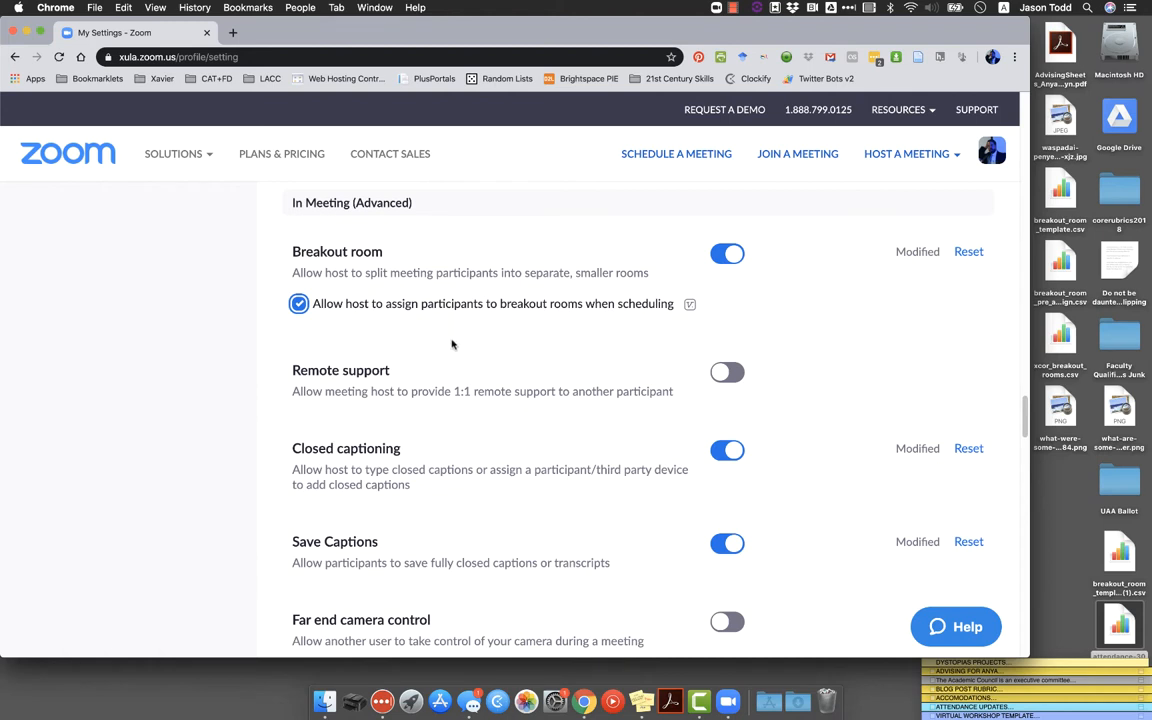
mouse_move(390, 153)
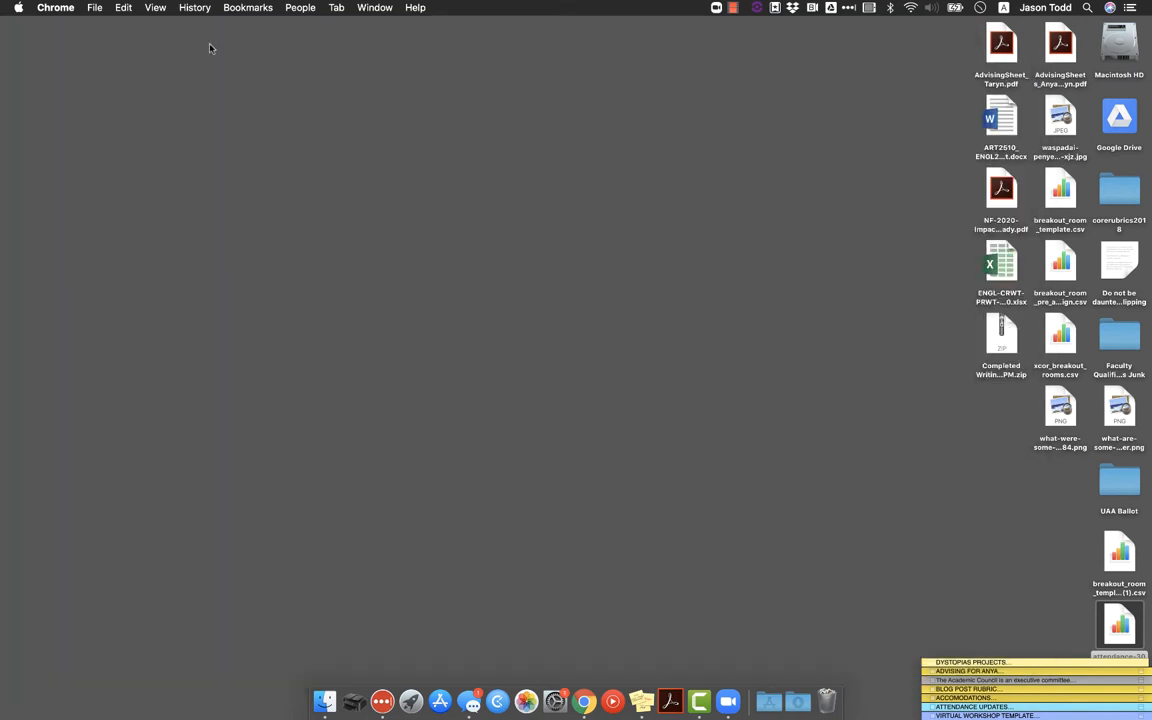
Step: In the Zoom app's Join form, select the host's Personal Meeting ID from recent meetings
left_click(728, 700)
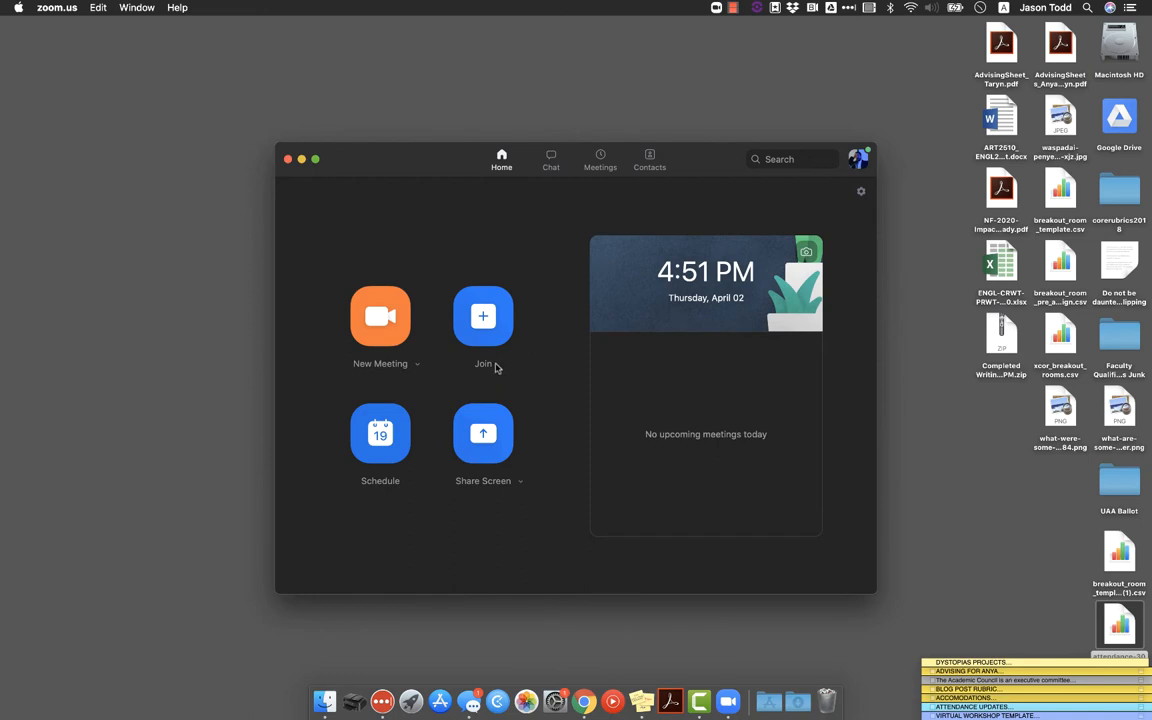
left_click(483, 317)
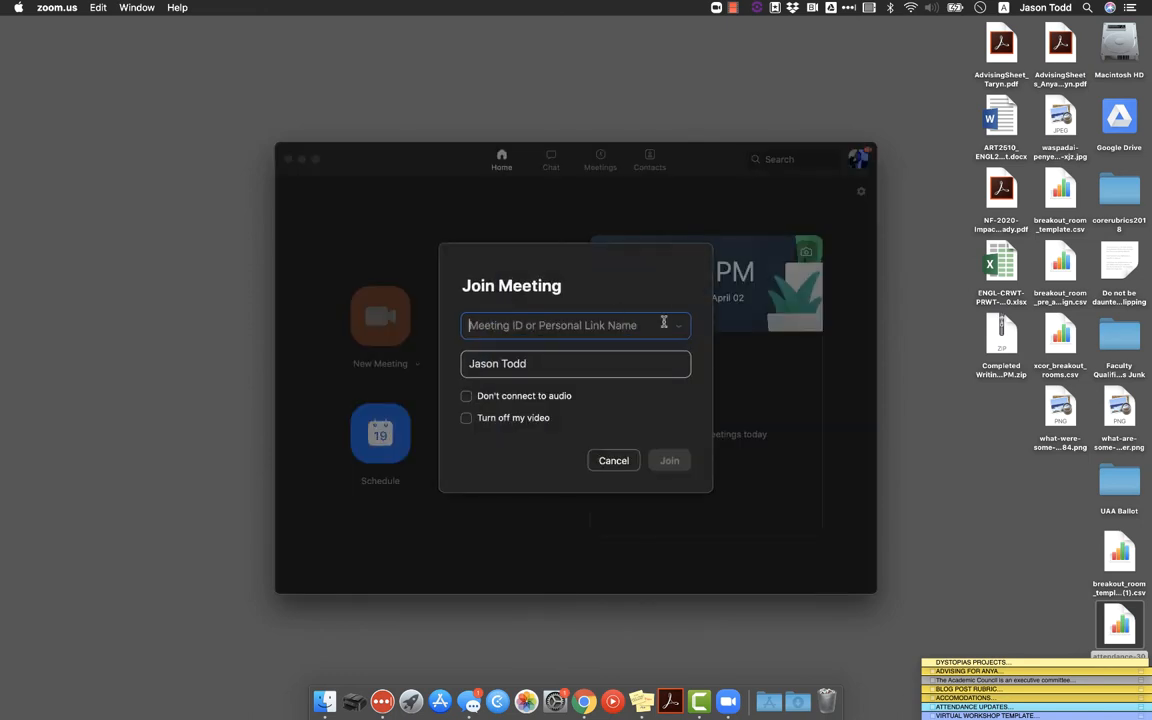
left_click(678, 325)
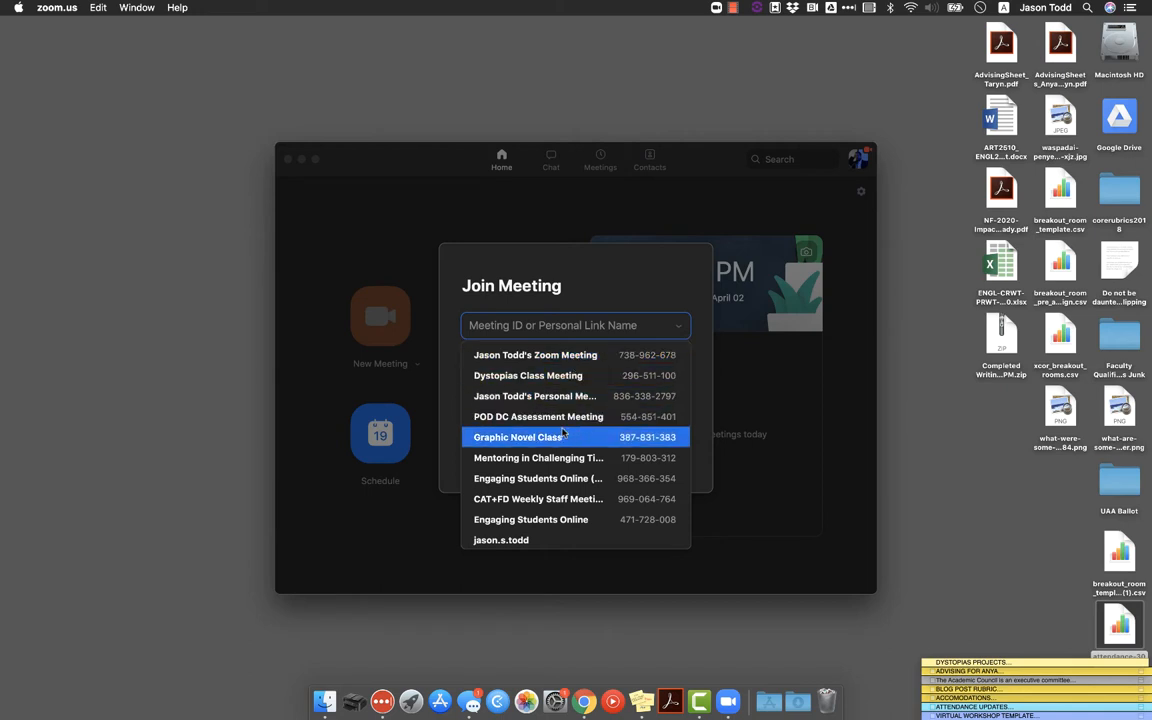
left_click(535, 396)
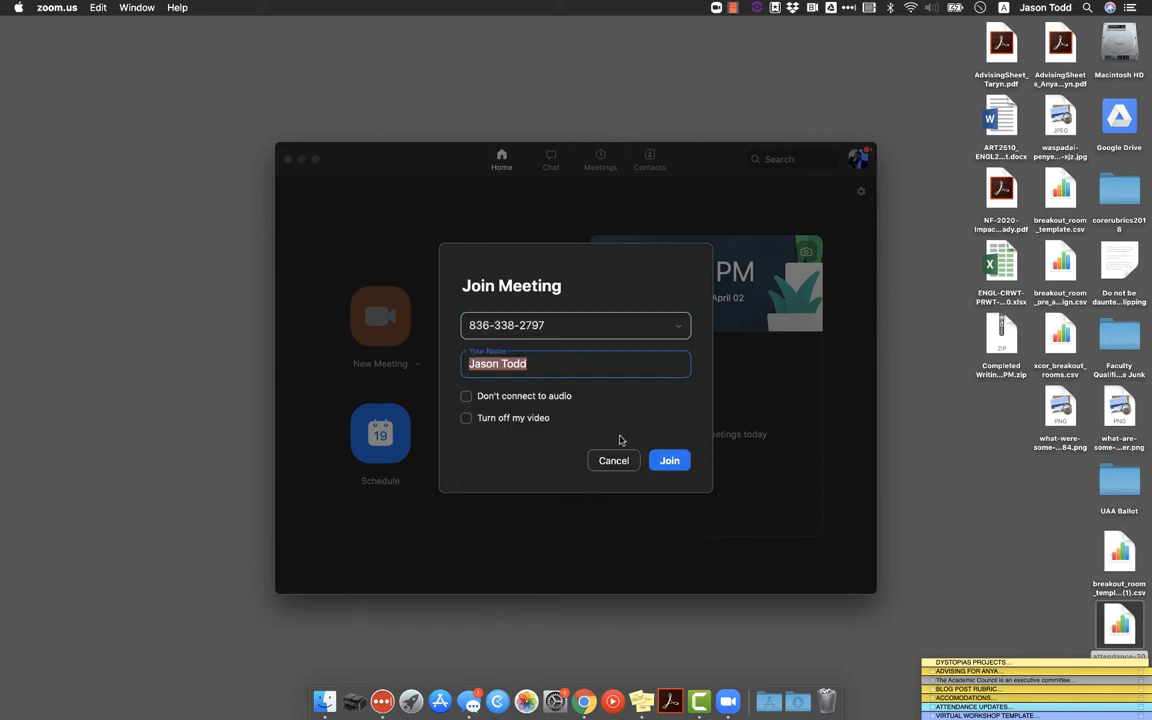
mouse_move(669, 460)
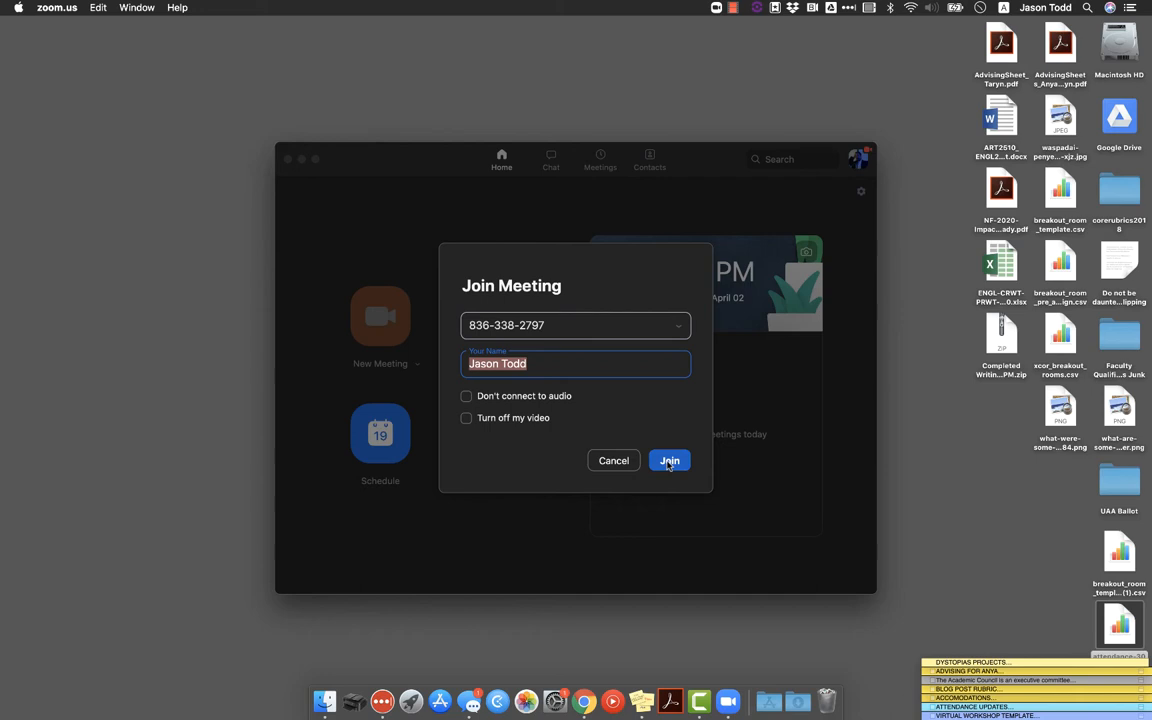
Step: Join the personal meeting with computer audio and show the participants list
left_click(668, 460)
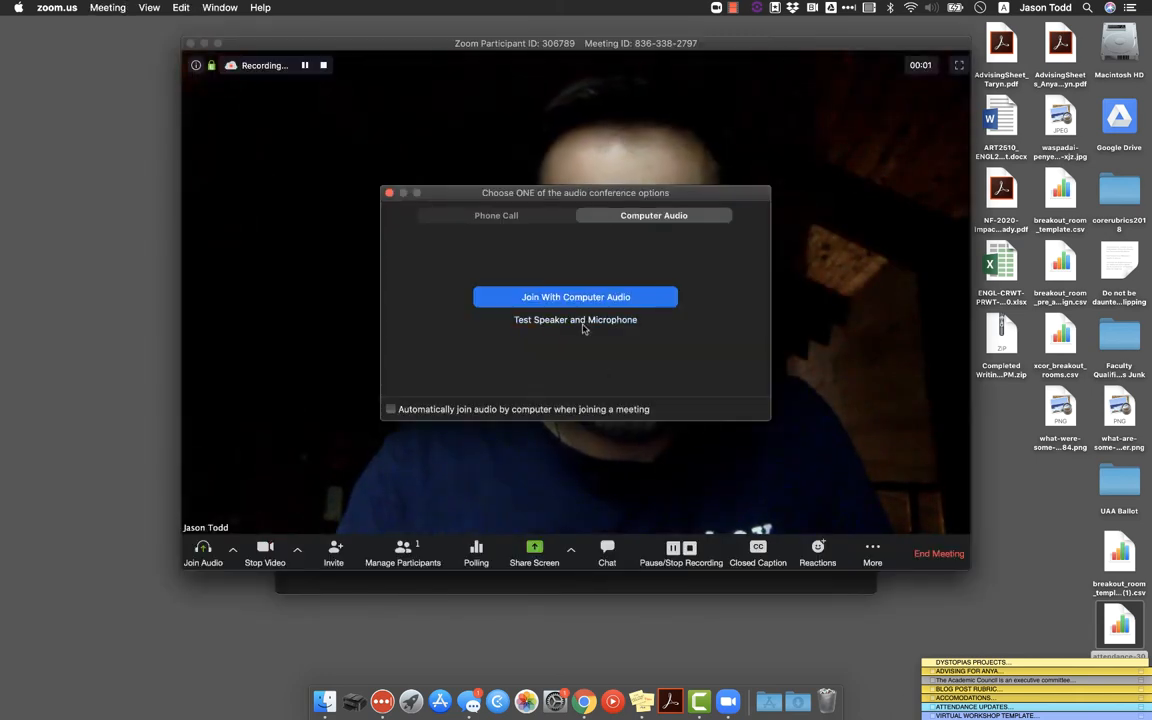
left_click(575, 297)
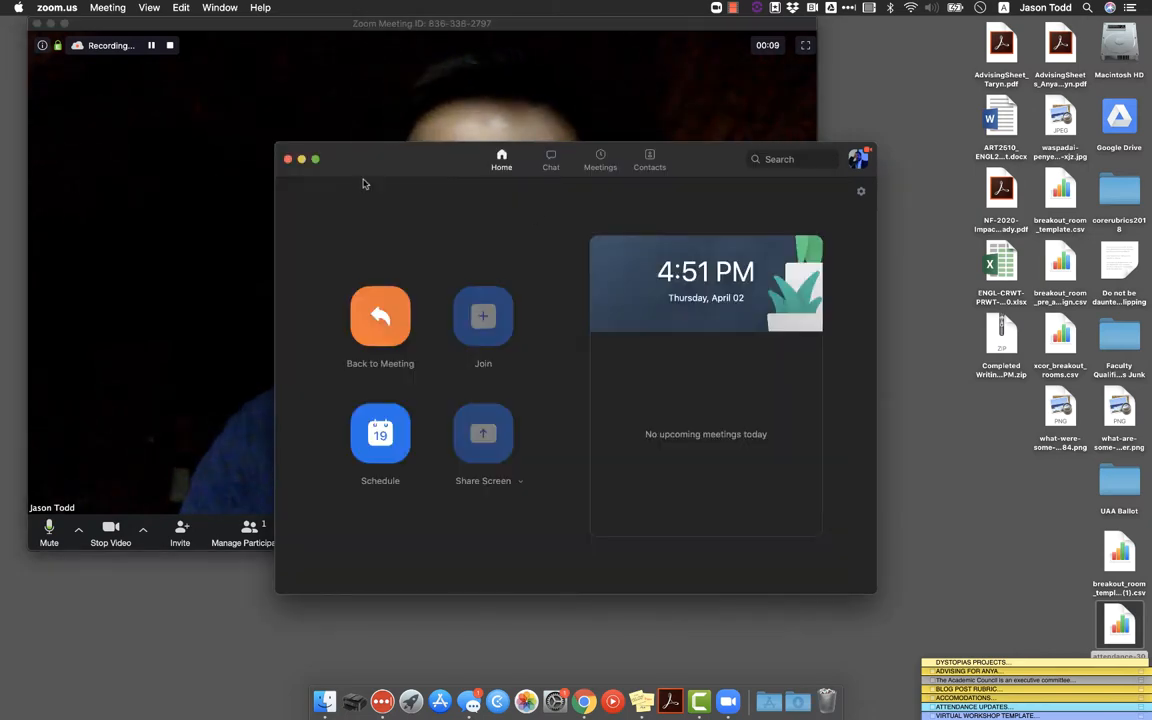
left_click(380, 317)
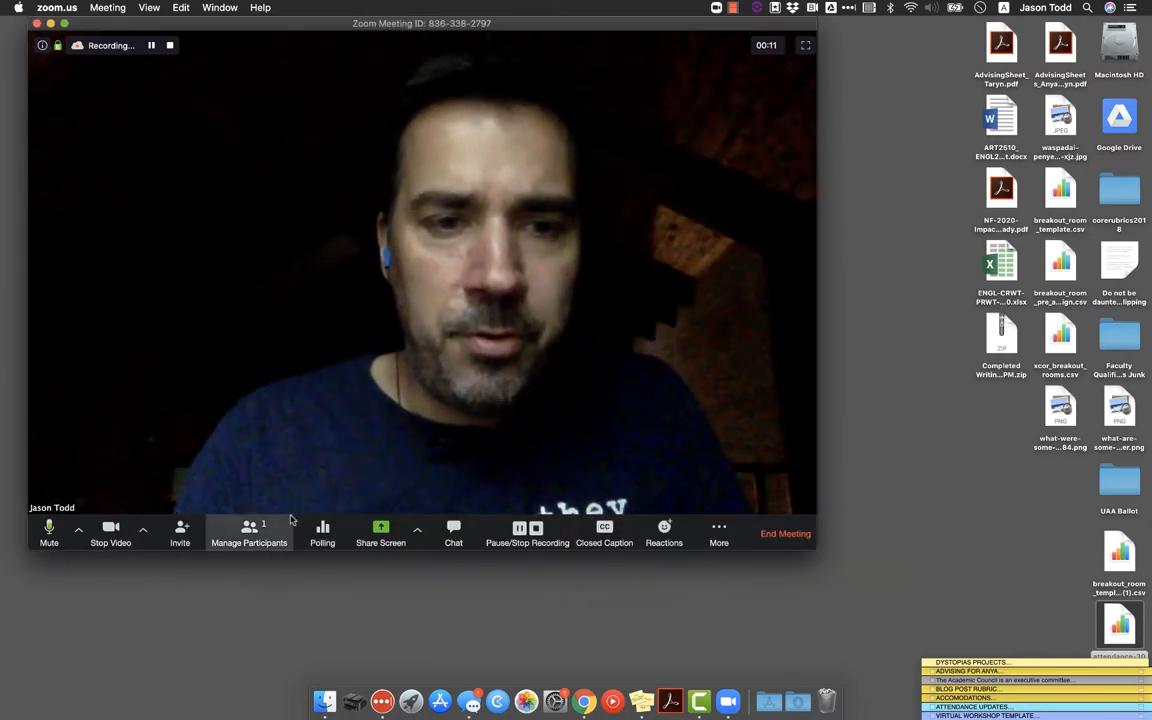
left_click(249, 530)
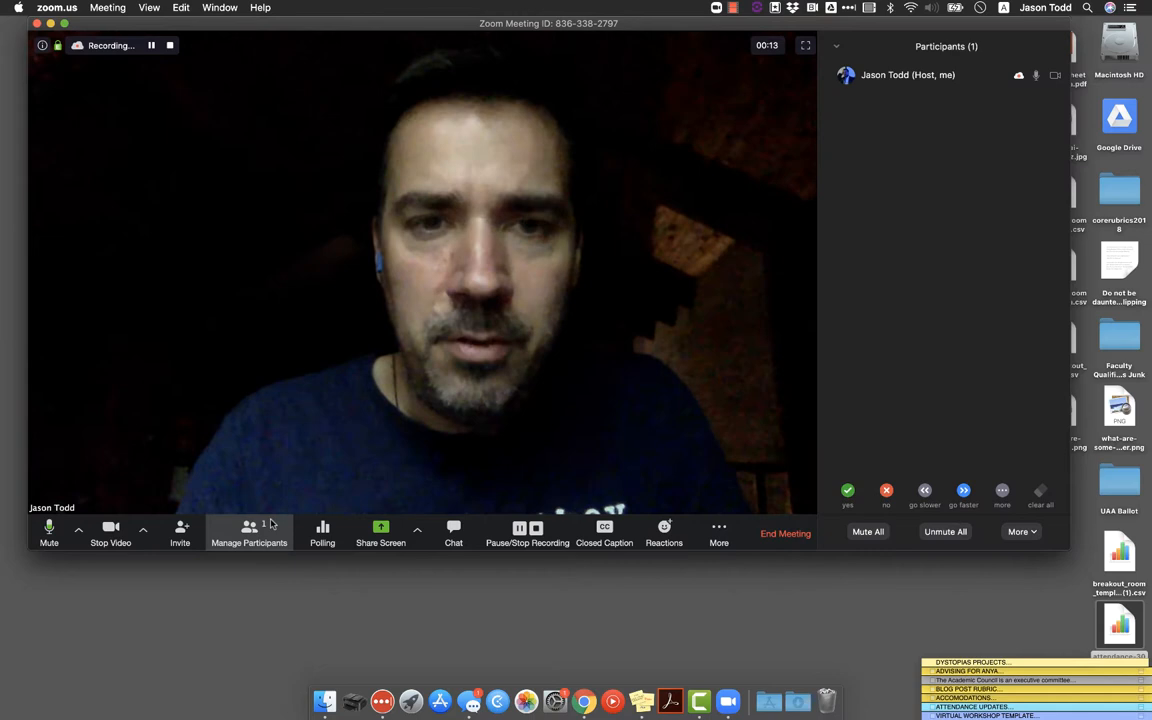
mouse_move(380, 533)
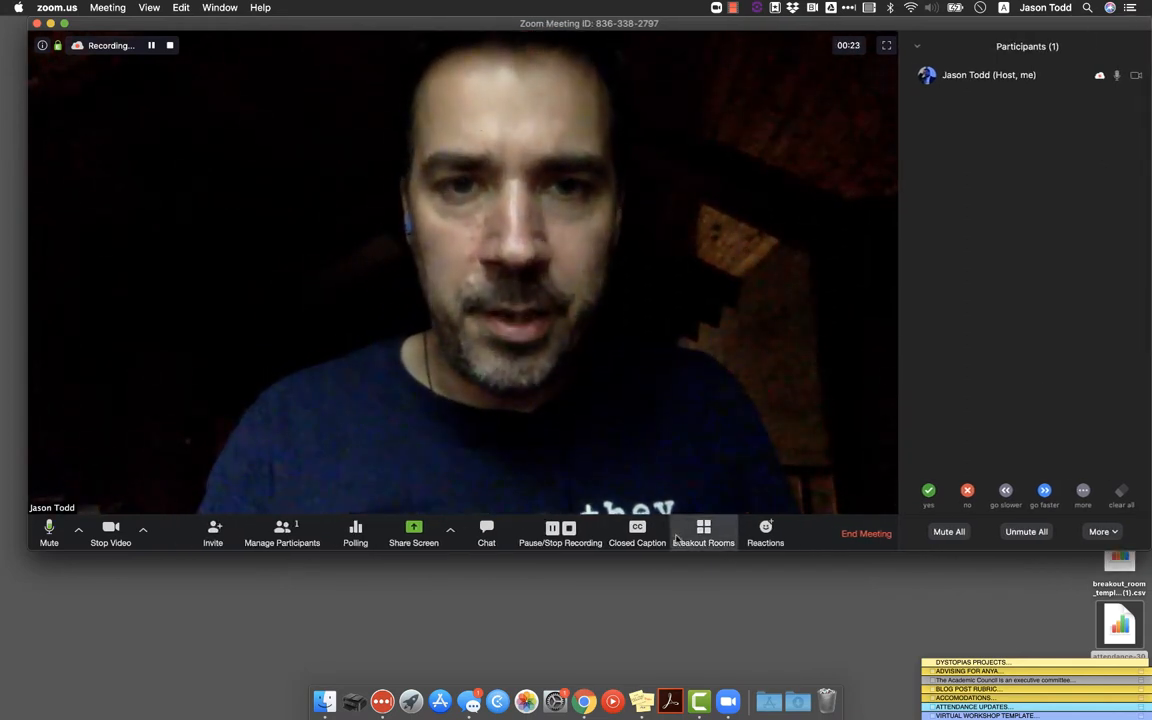
mouse_move(697, 574)
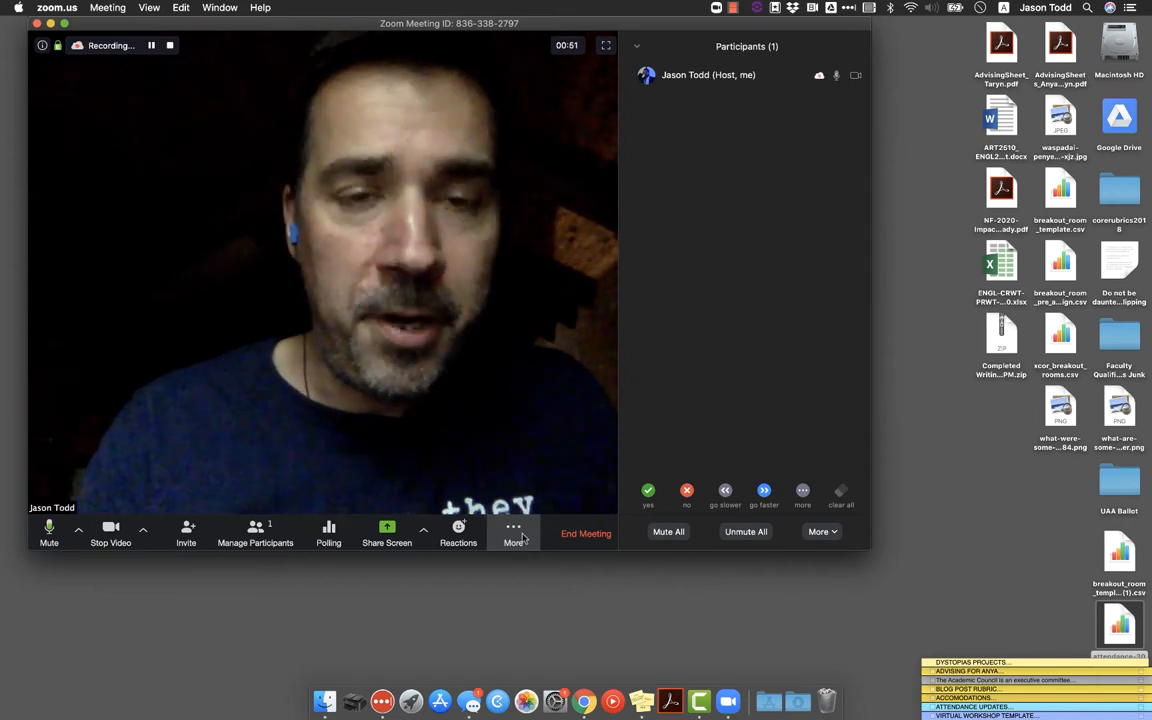
left_click(513, 533)
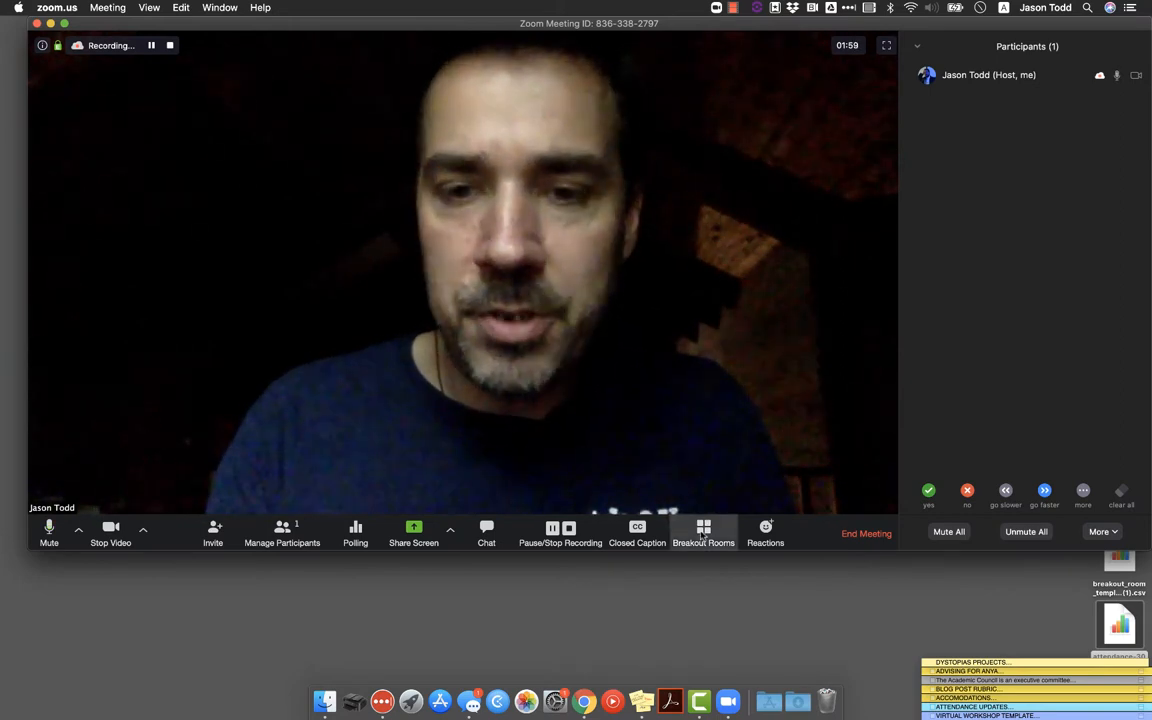
Step: Open Breakout Rooms setup, select manual assignment, and move the dialog lower
left_click(703, 533)
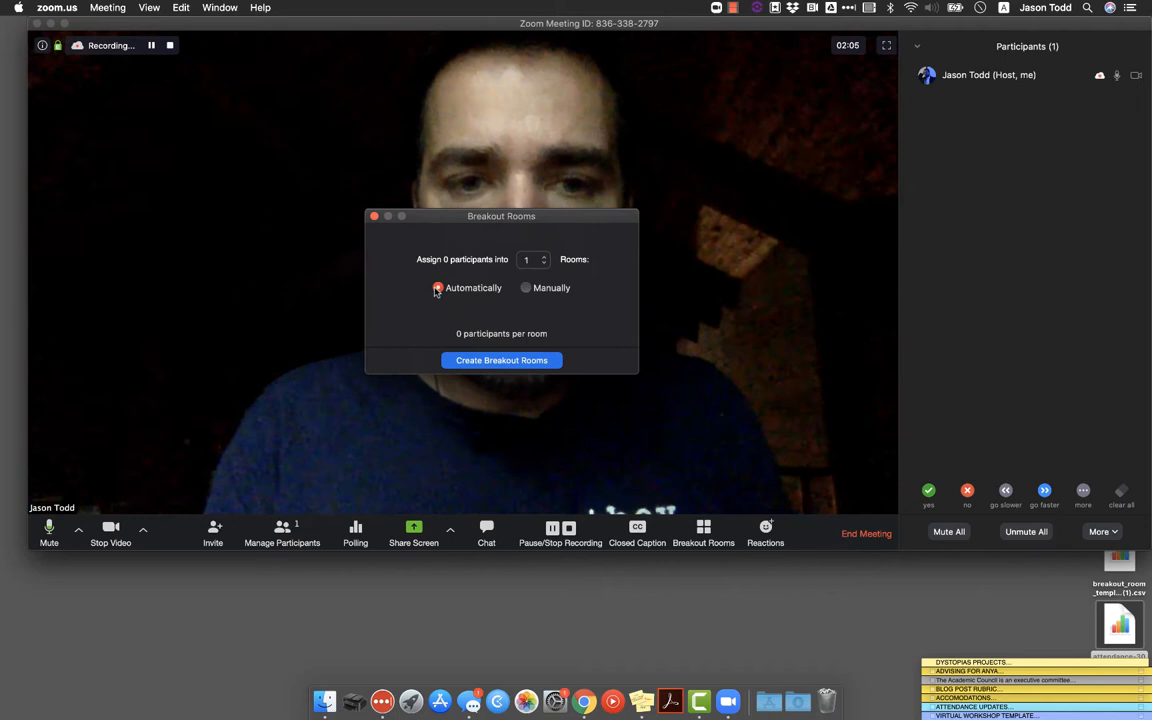
left_click(525, 288)
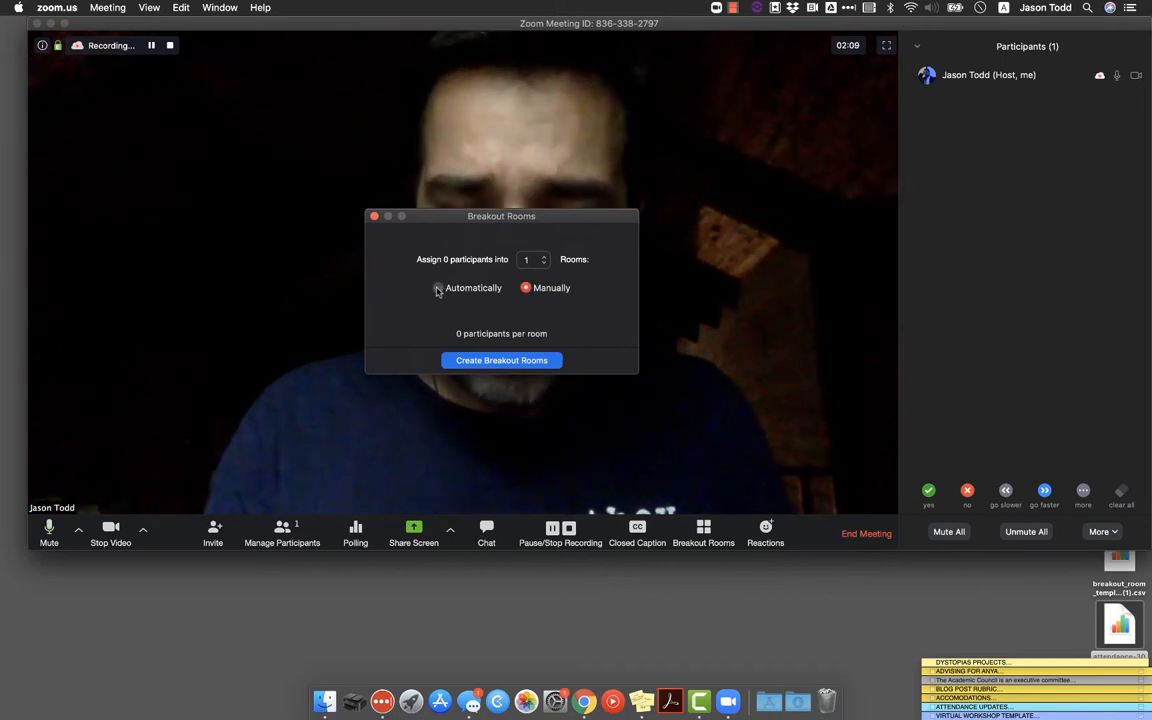
left_click_drag(501, 216, 513, 423)
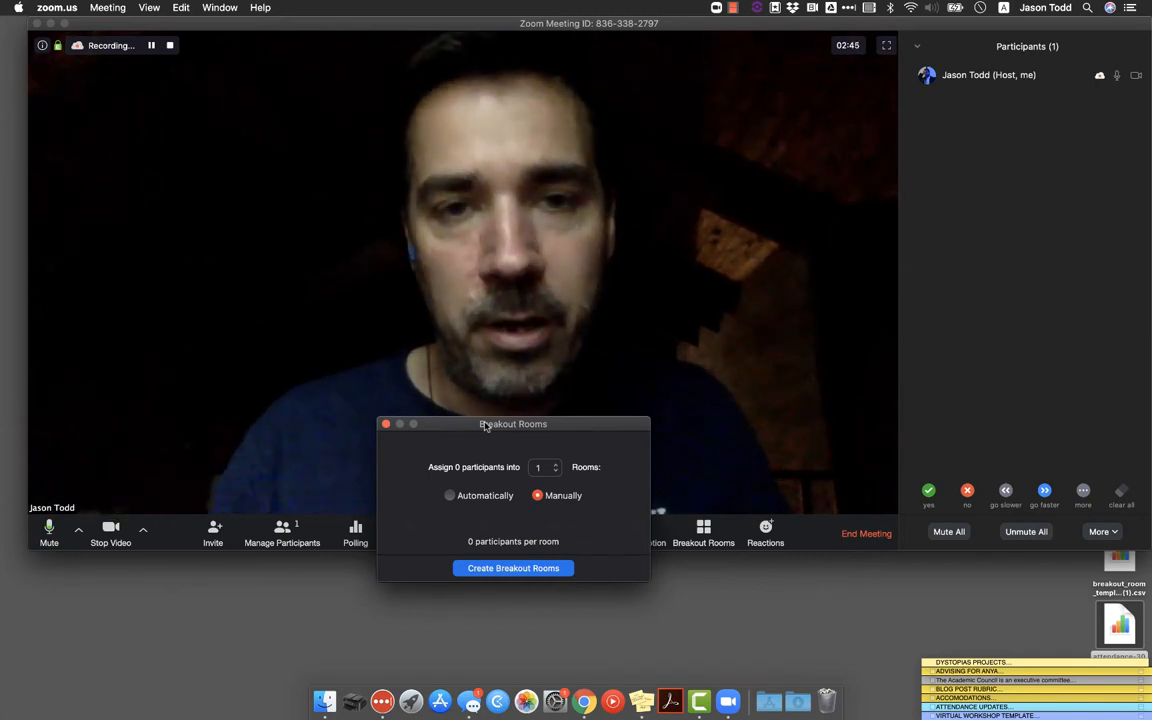
Step: Move the setup dialog right and raise the room count to 12
left_click_drag(513, 423, 799, 264)
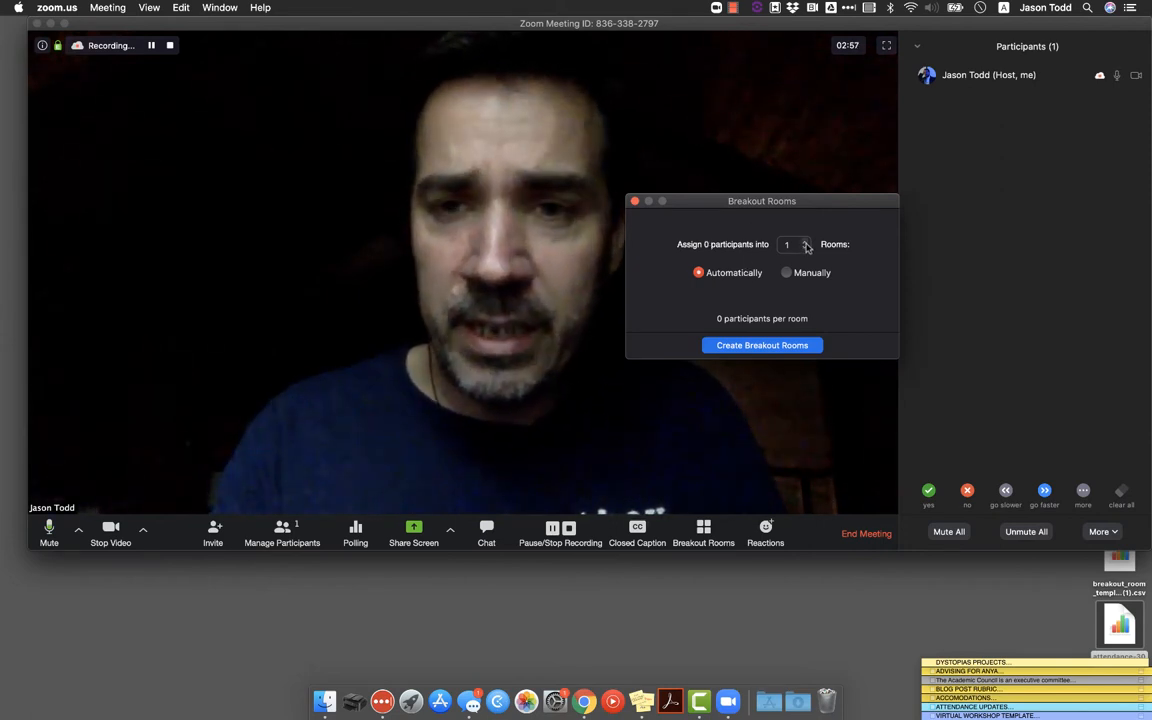
left_click(806, 241)
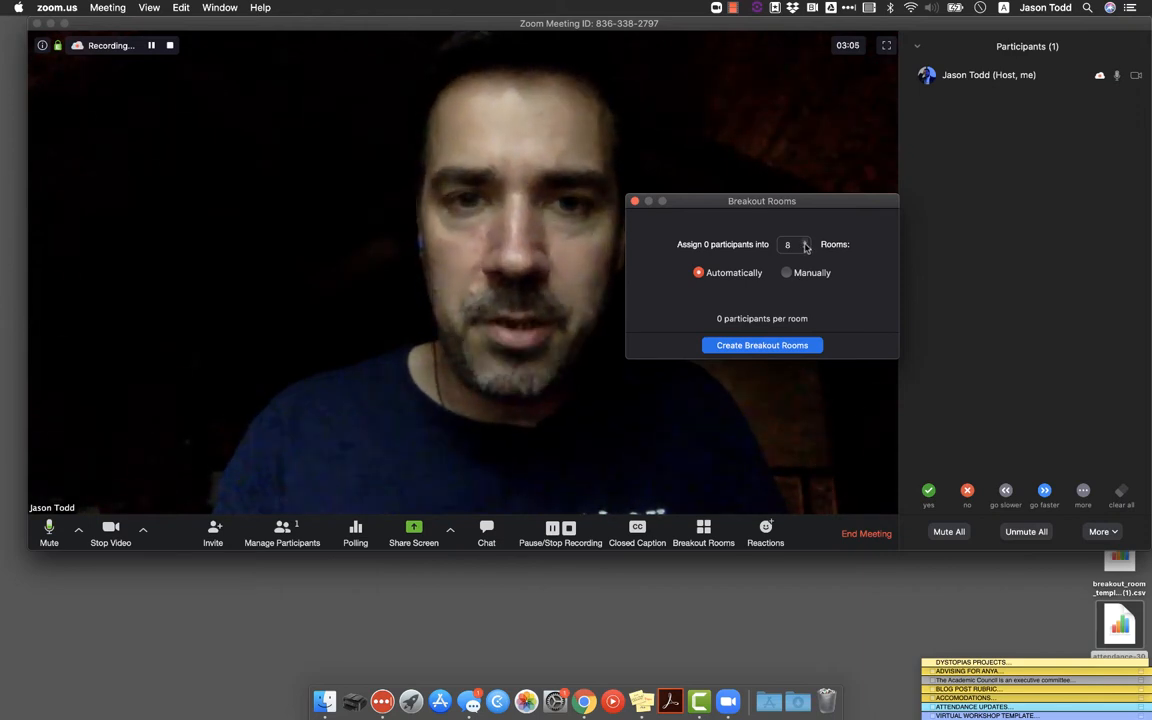
left_click(805, 241)
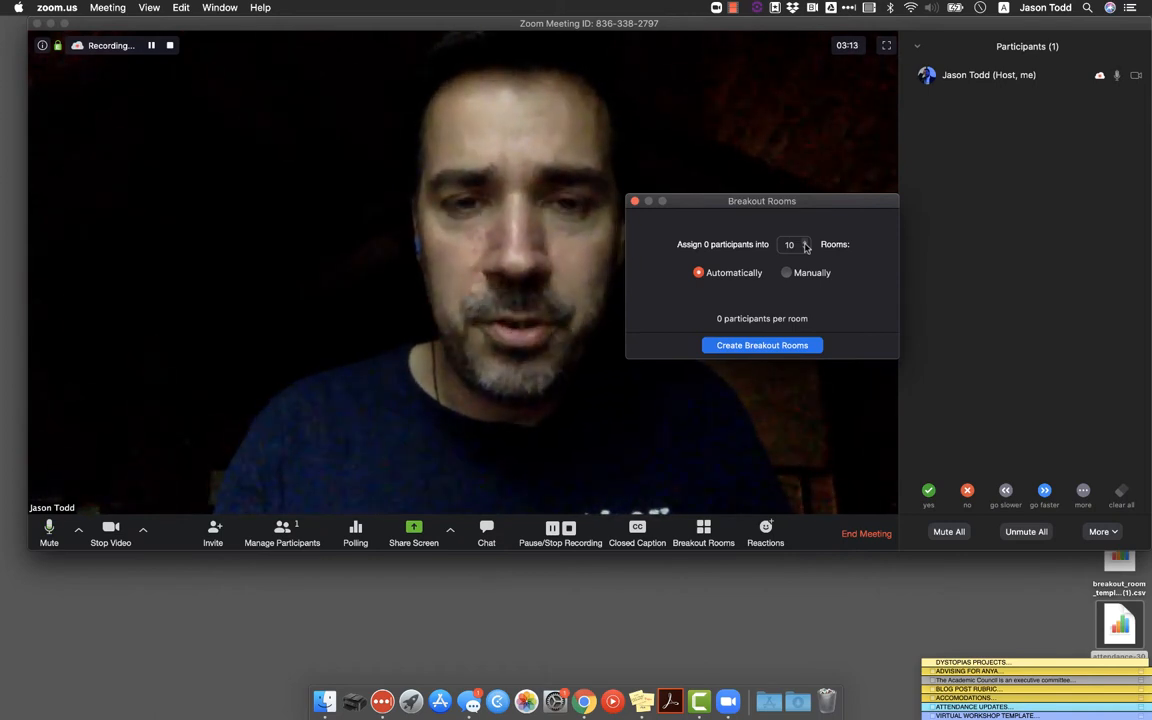
left_click(804, 241)
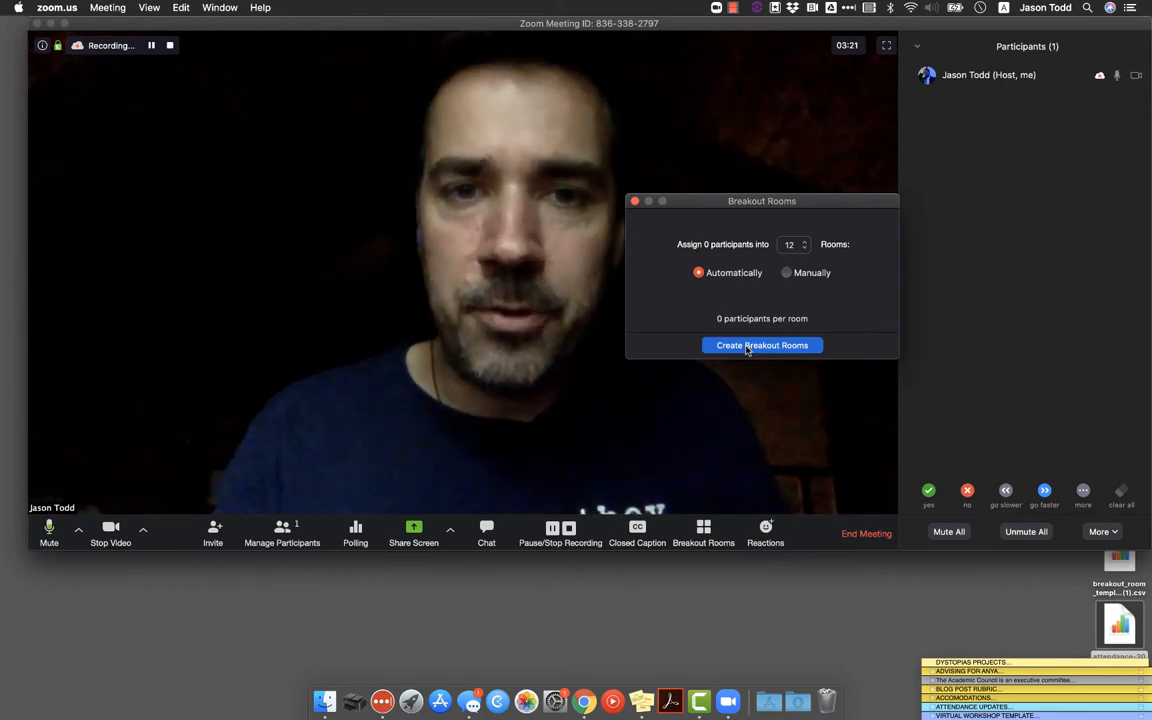
Step: Create Breakout Room 1 through 12 and move the room list right
left_click(761, 345)
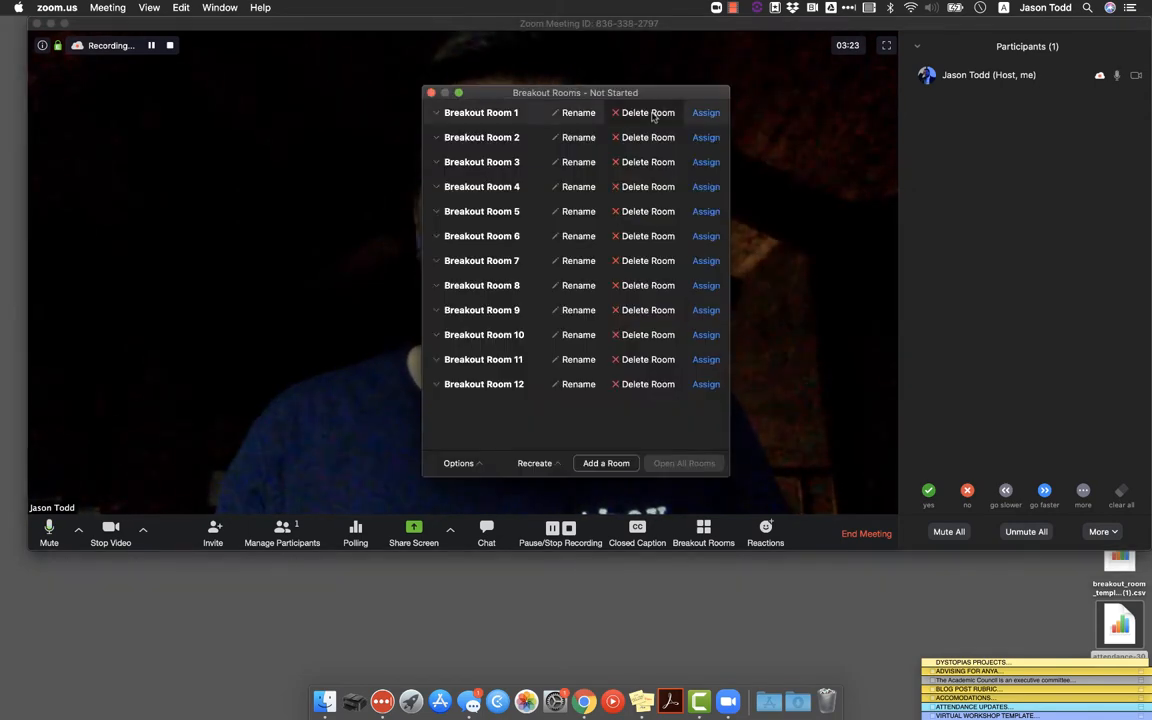
left_click_drag(575, 92, 828, 113)
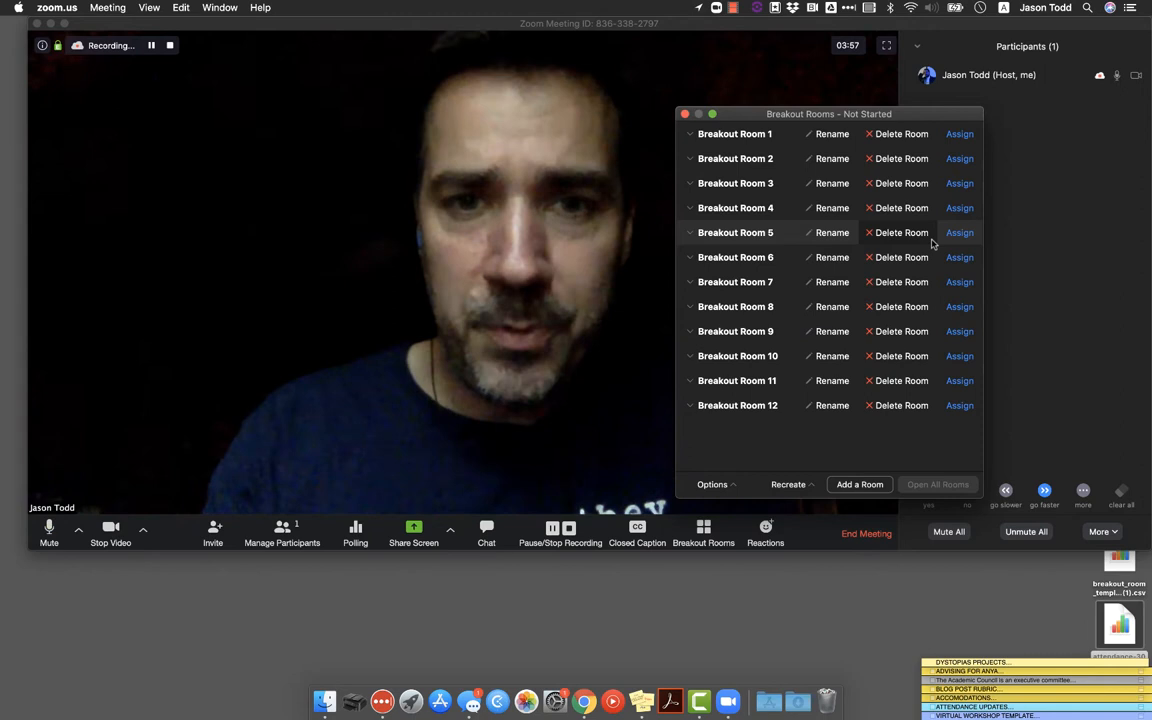
mouse_move(830, 402)
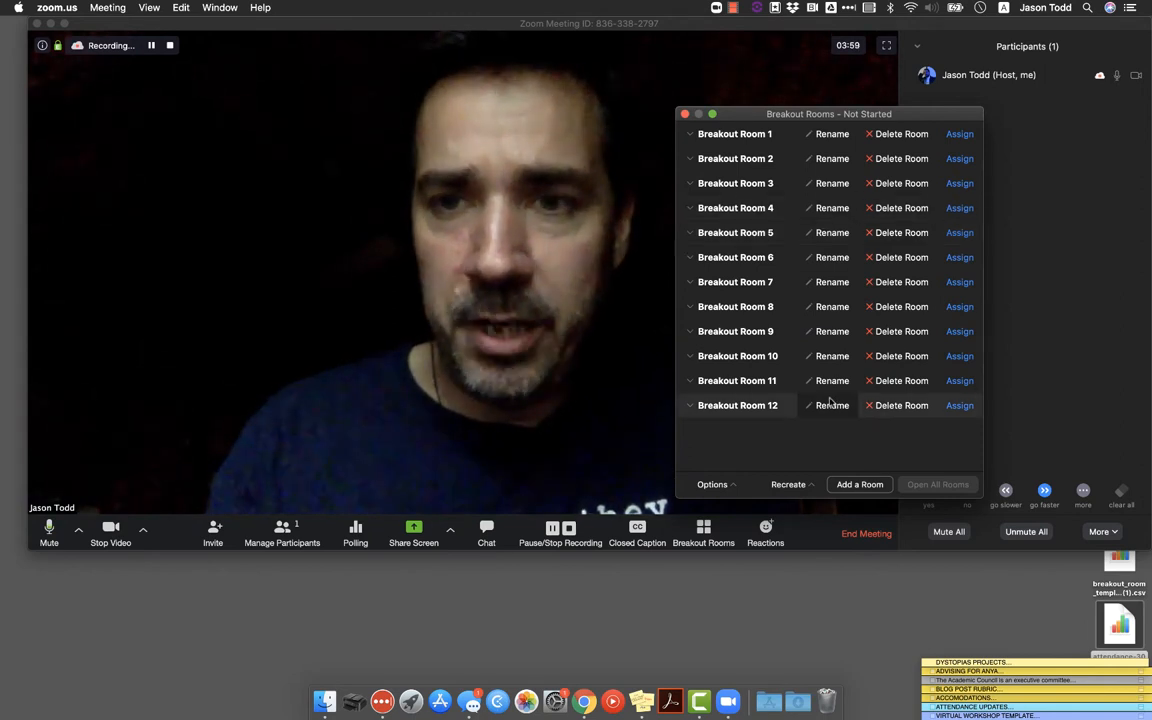
mouse_move(728, 454)
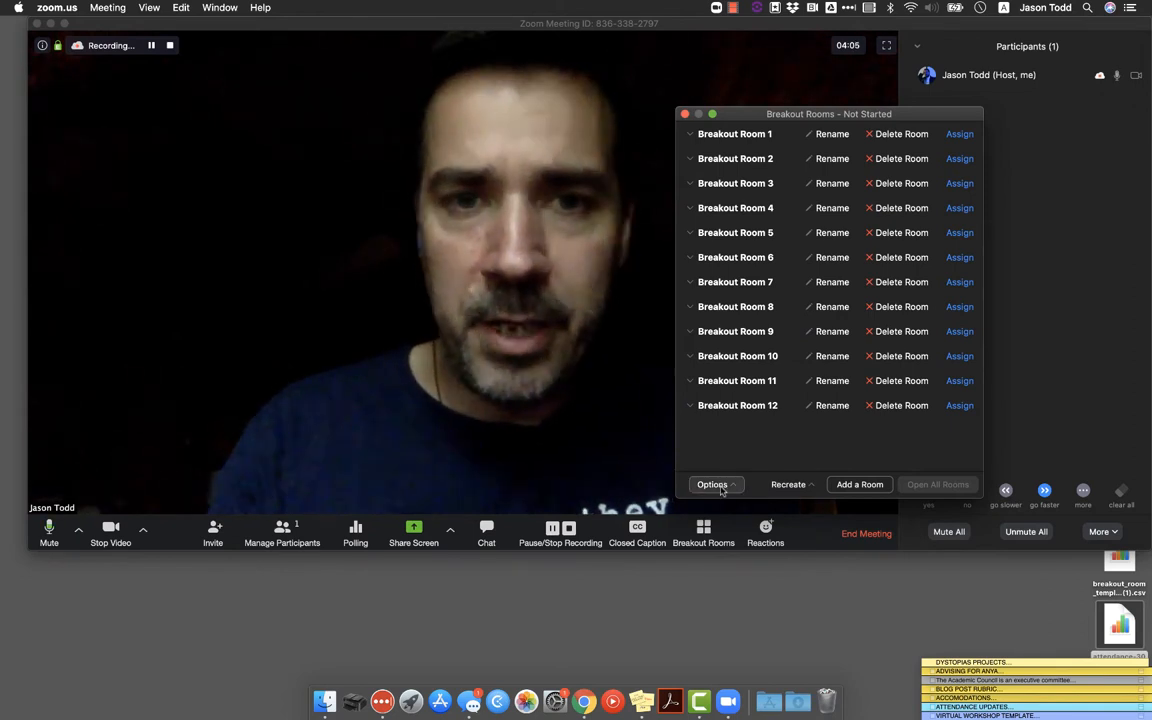
Step: In breakout Options, leave 'close automatically' unchecked and open the countdown durations
left_click(714, 484)
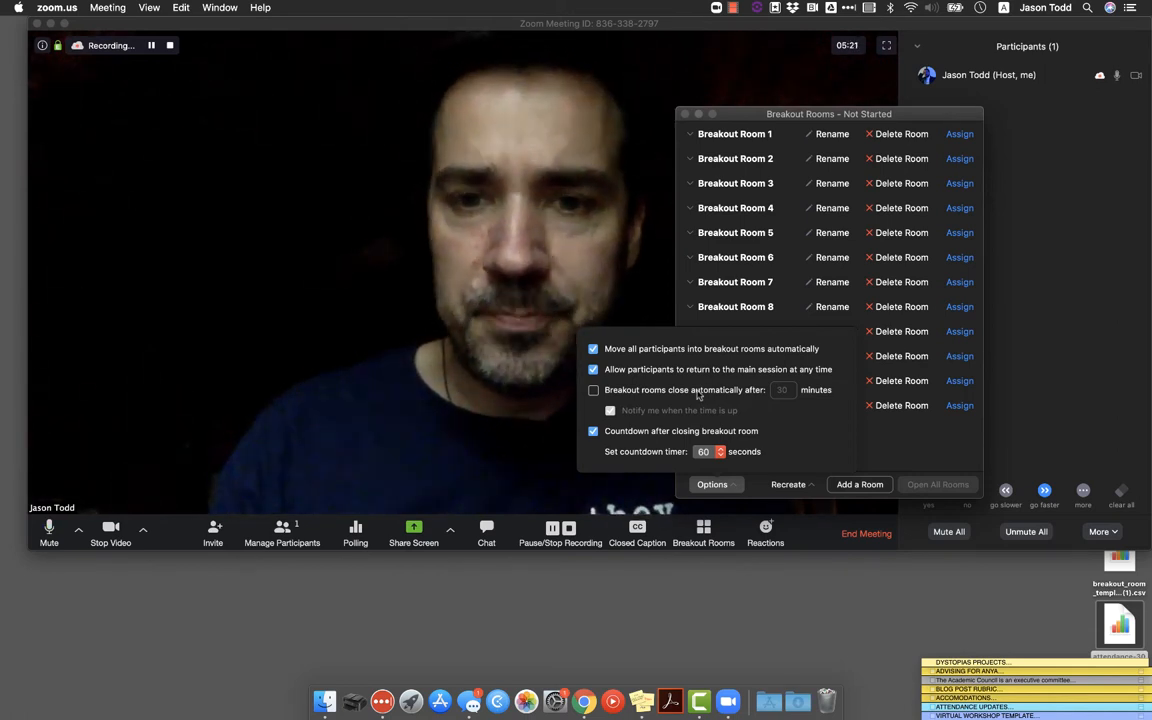
left_click(593, 390)
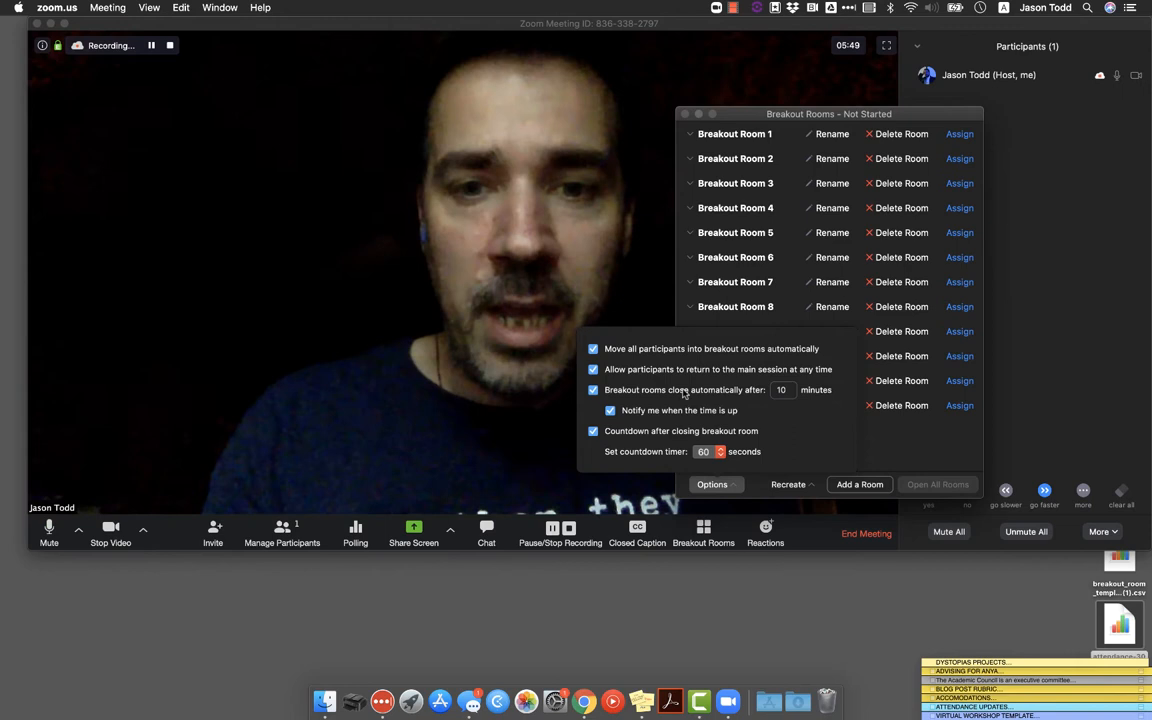
left_click(593, 390)
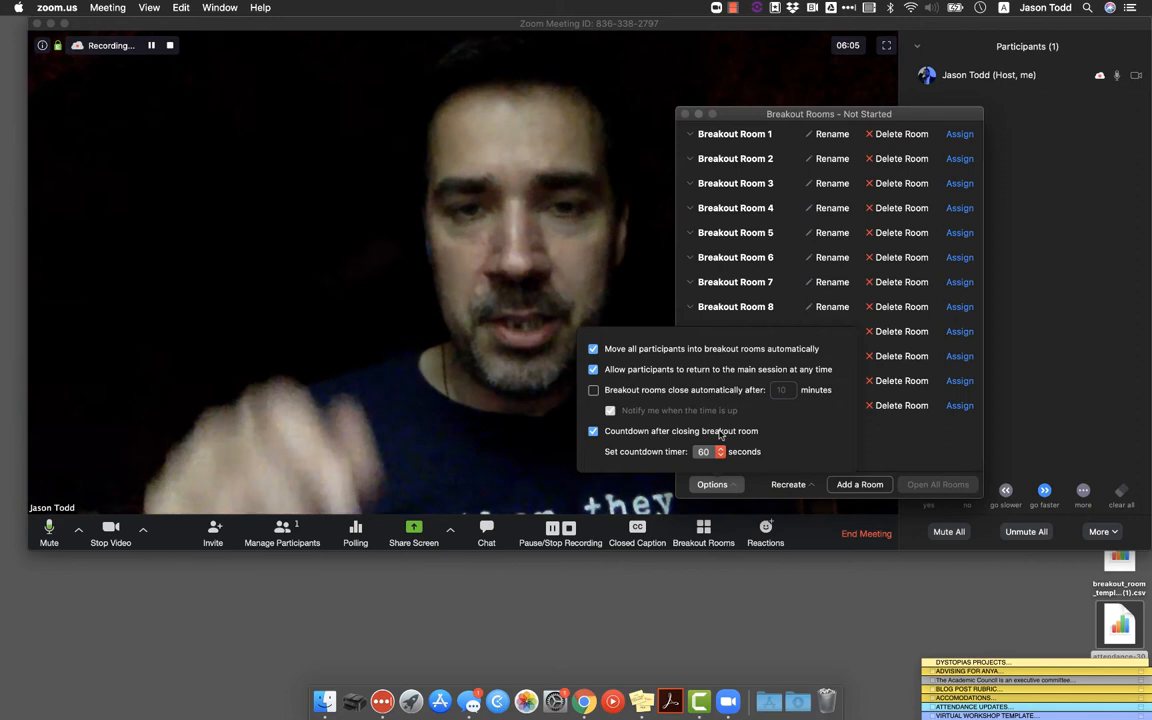
left_click(705, 451)
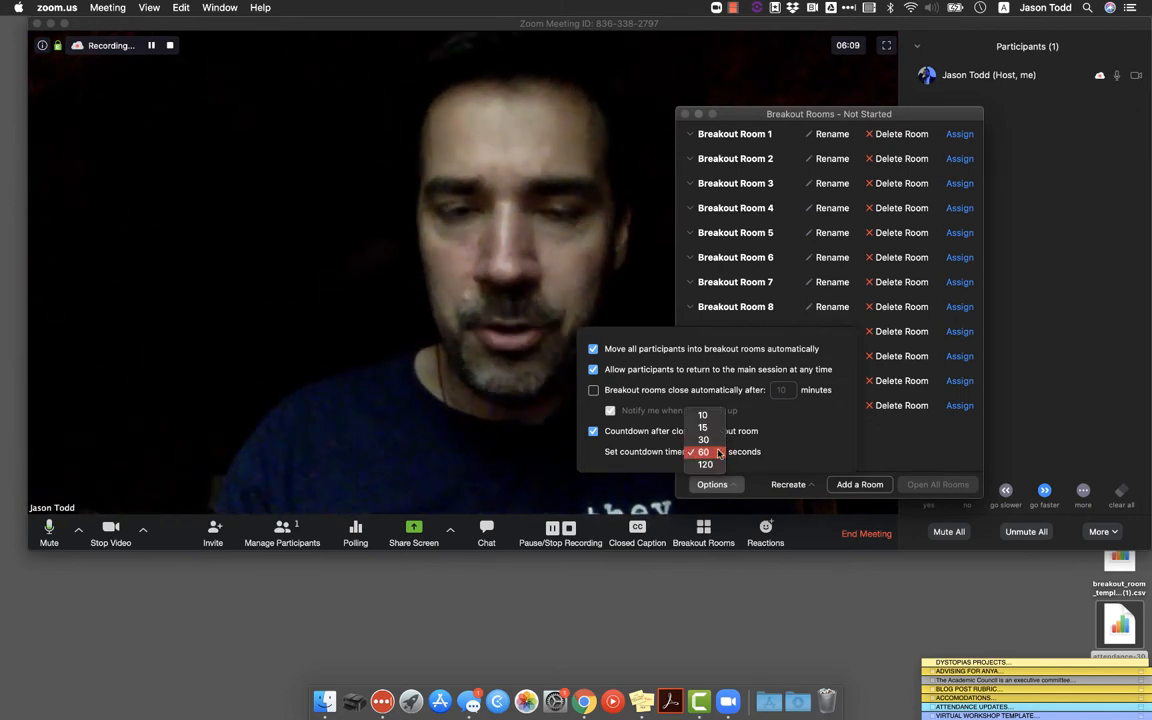
Step: Keep the countdown timer at 60 seconds and close the Options panel
left_click(703, 452)
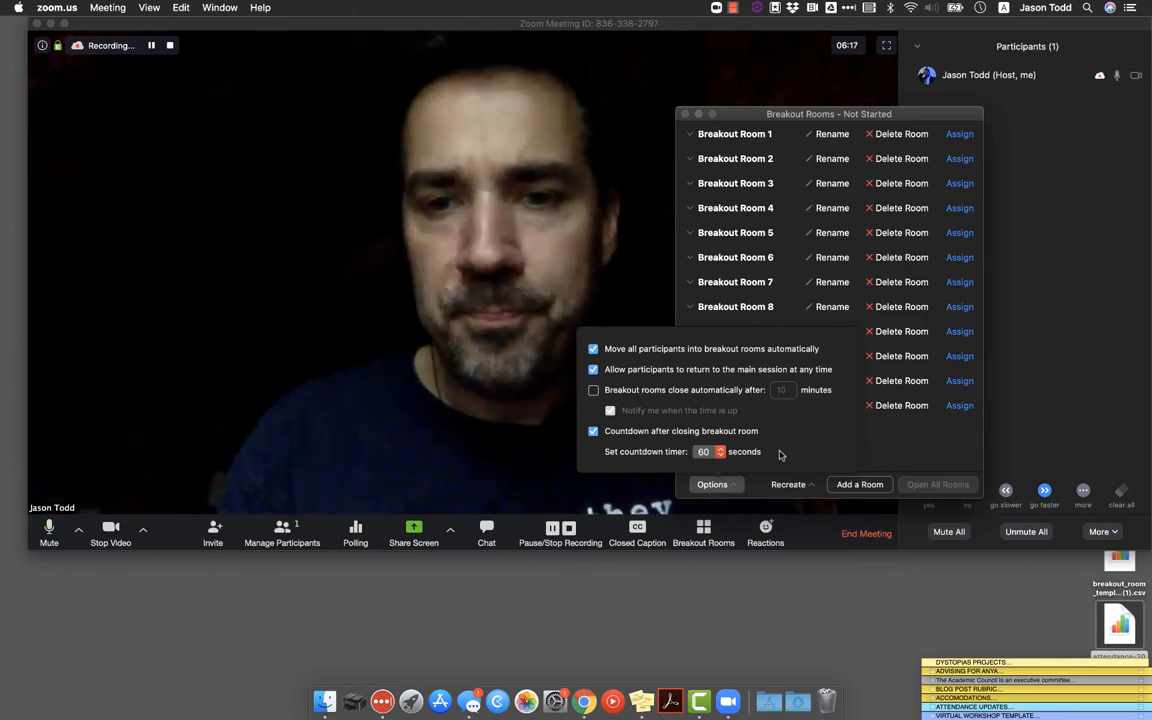
left_click(712, 484)
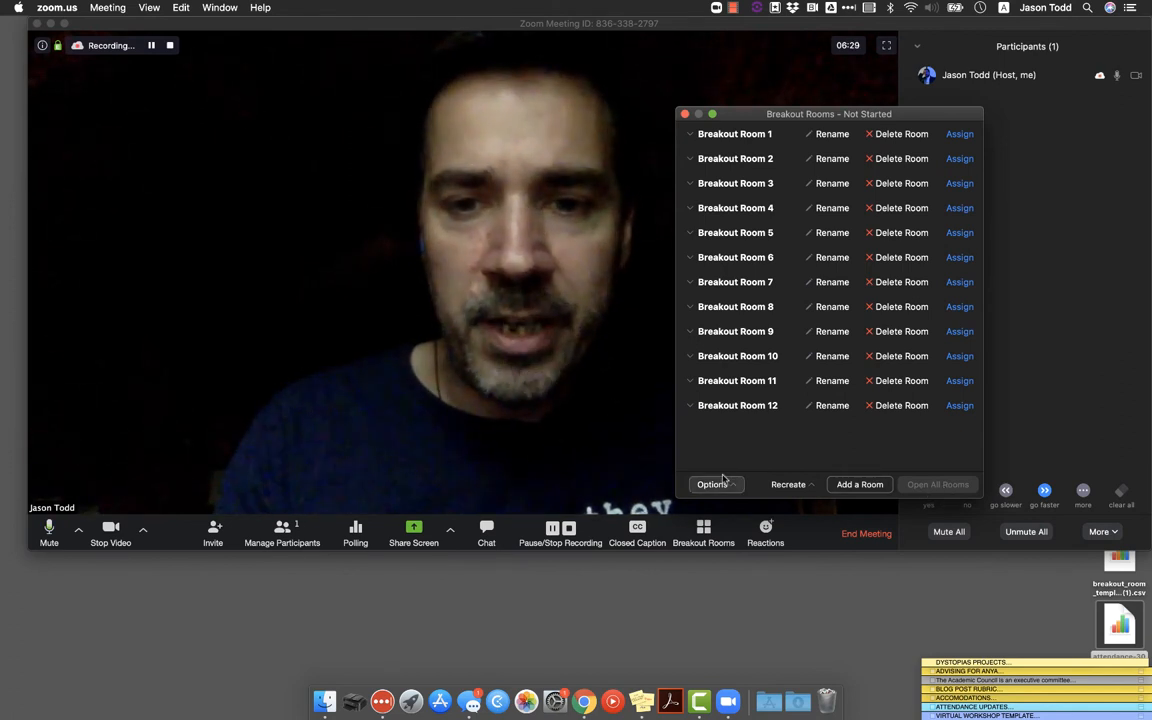
left_click(712, 484)
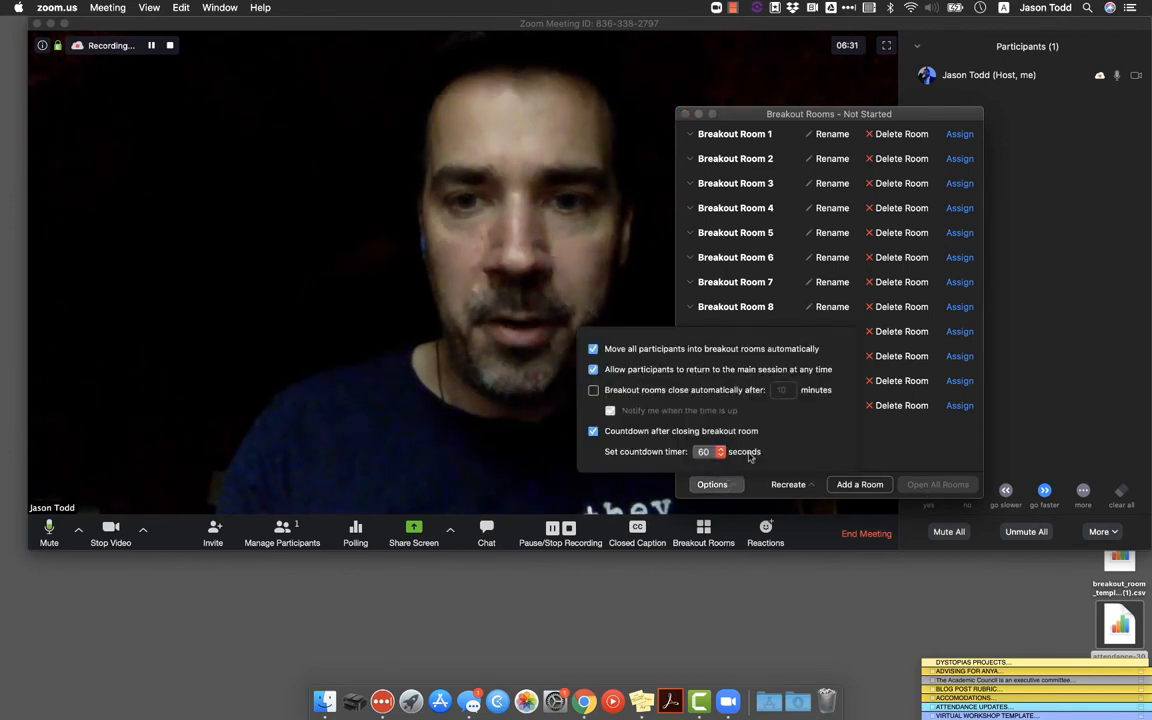
left_click(712, 484)
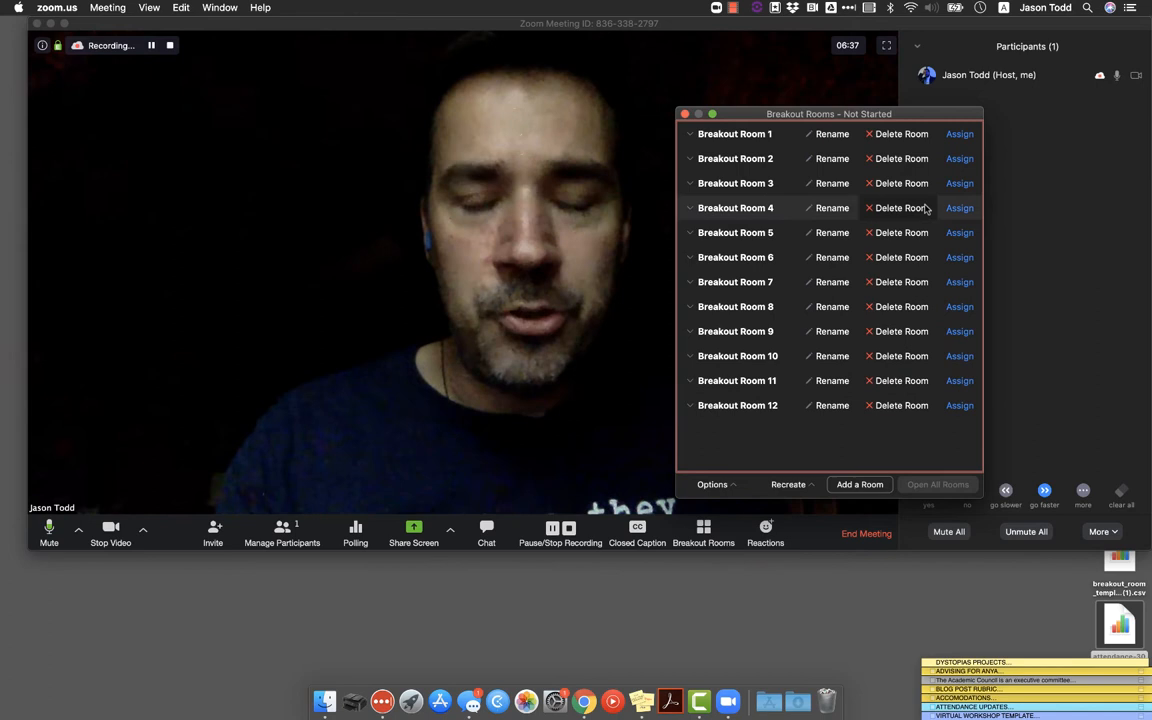
mouse_move(940, 267)
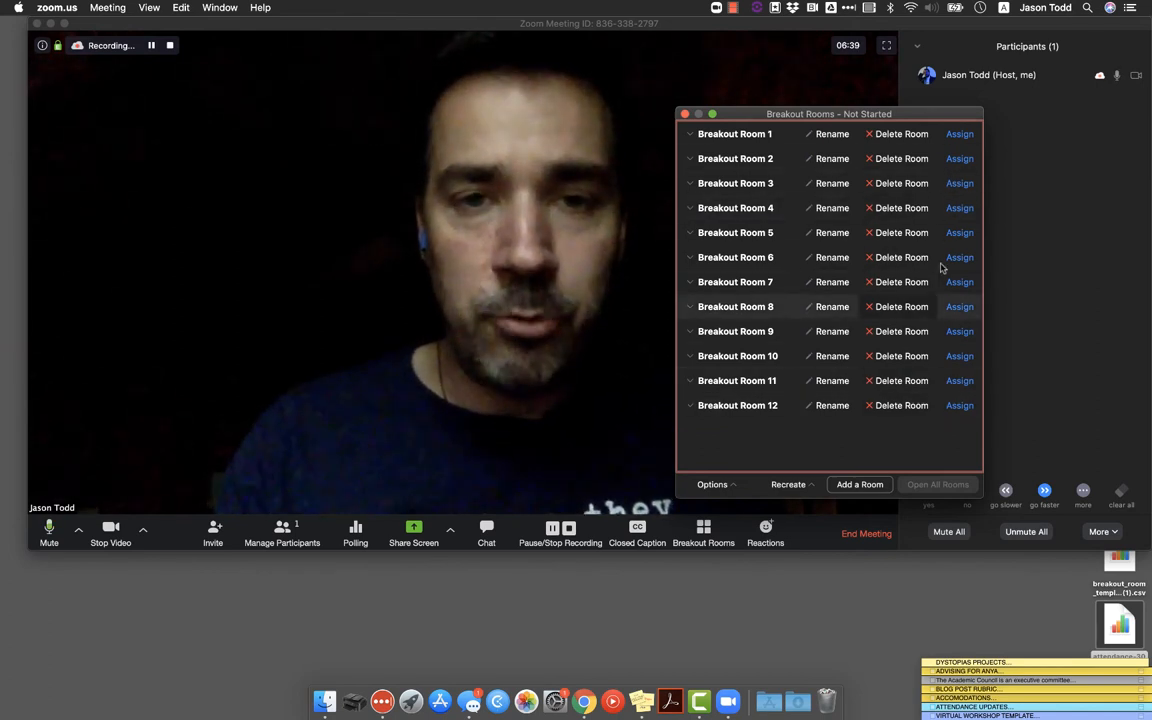